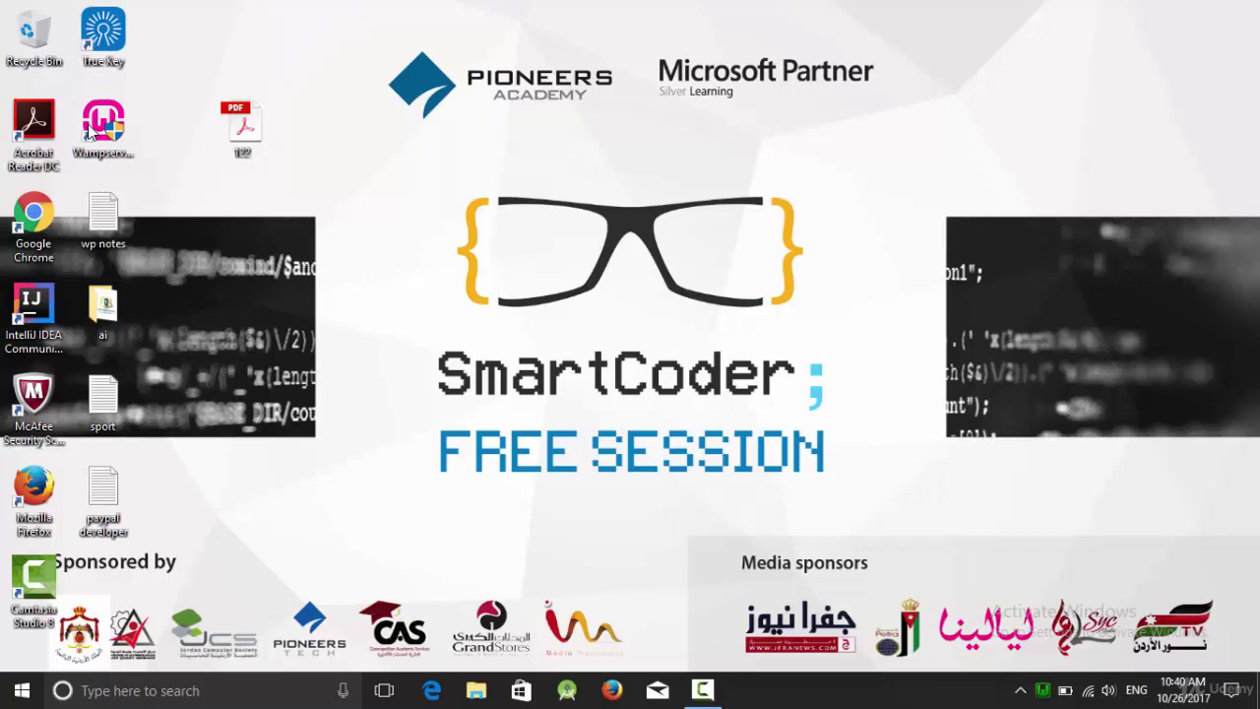
Step: Launch Google Chrome from the desktop shortcut
{"action": "left_click", "coordinate": [749, 690]}
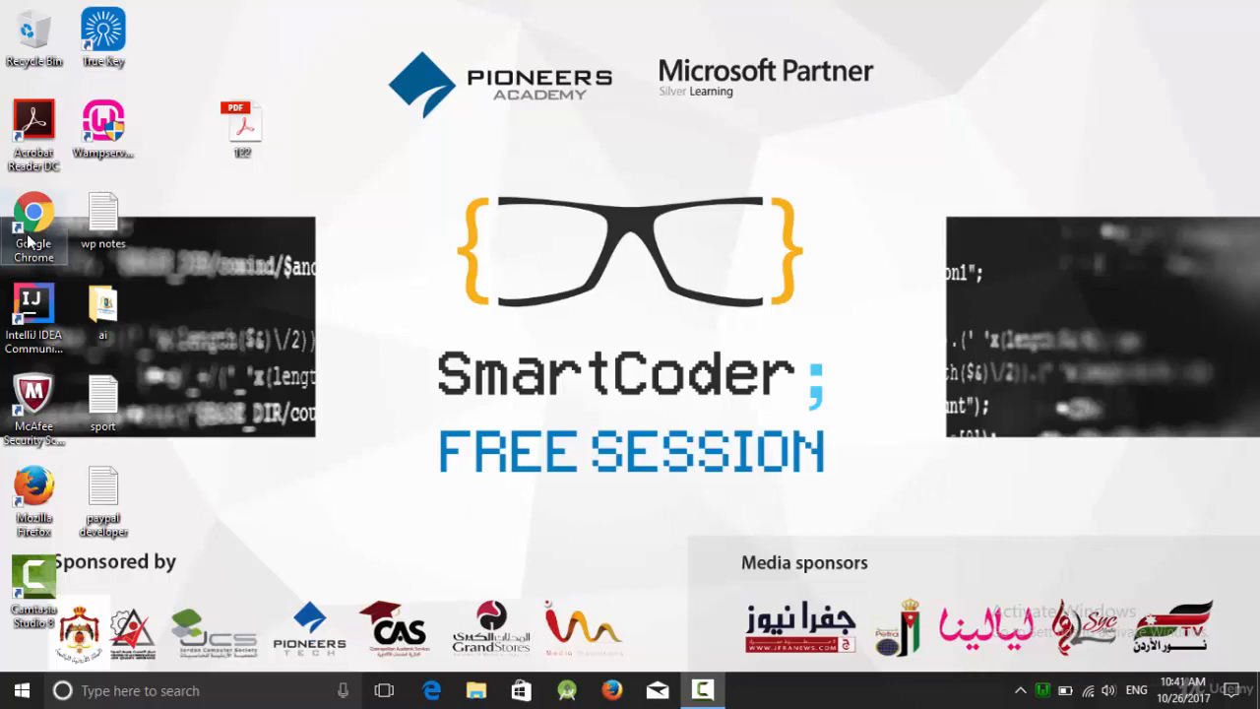
{"action": "double_click", "coordinate": [33, 213]}
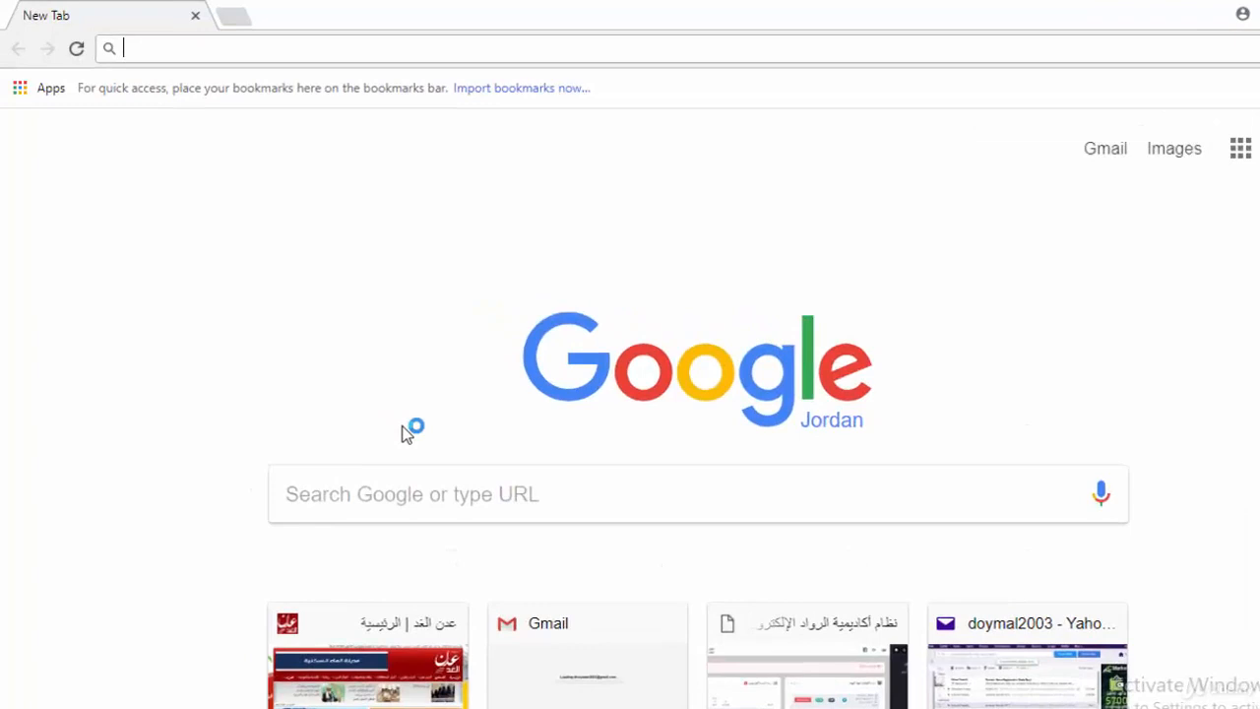
Step: Go to localhost and open phpMyAdmin from the WampServer Tools list
{"action": "type", "text": "localhost"}
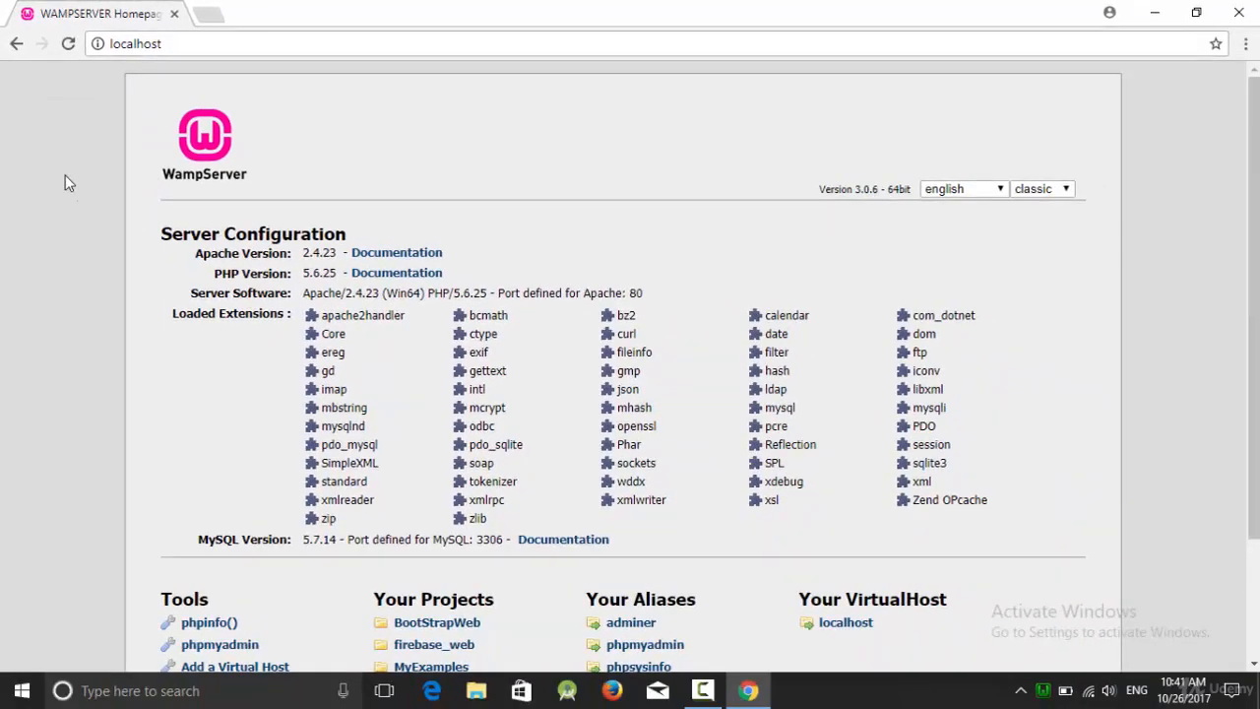
{"action": "scroll", "scroll_direction": "down", "scroll_amount": 3}
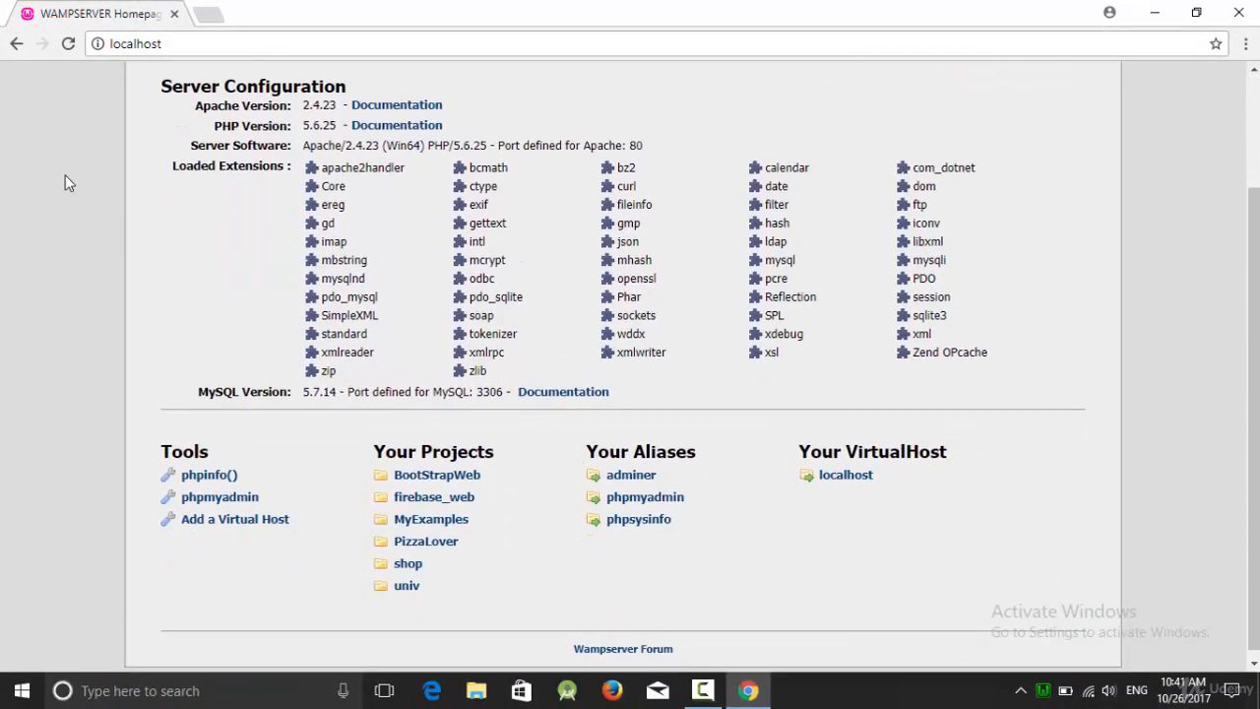
{"action": "mouse_move", "coordinate": [221, 497]}
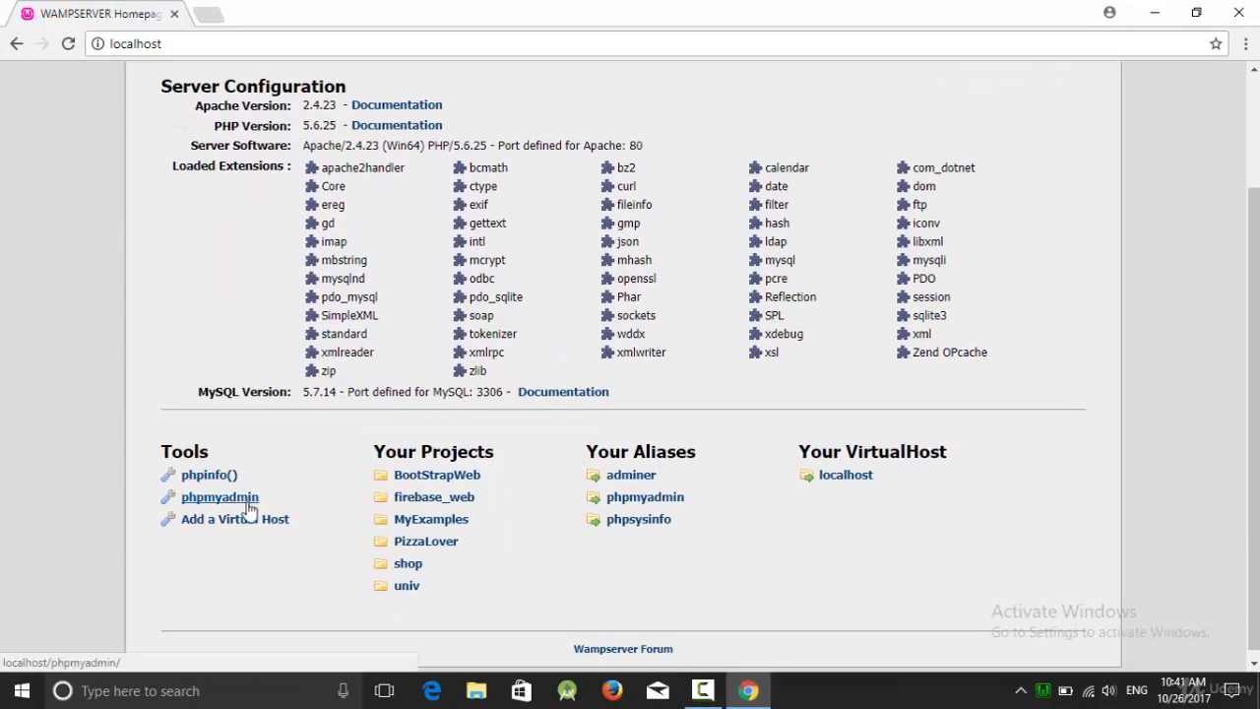
{"action": "left_click", "coordinate": [220, 496]}
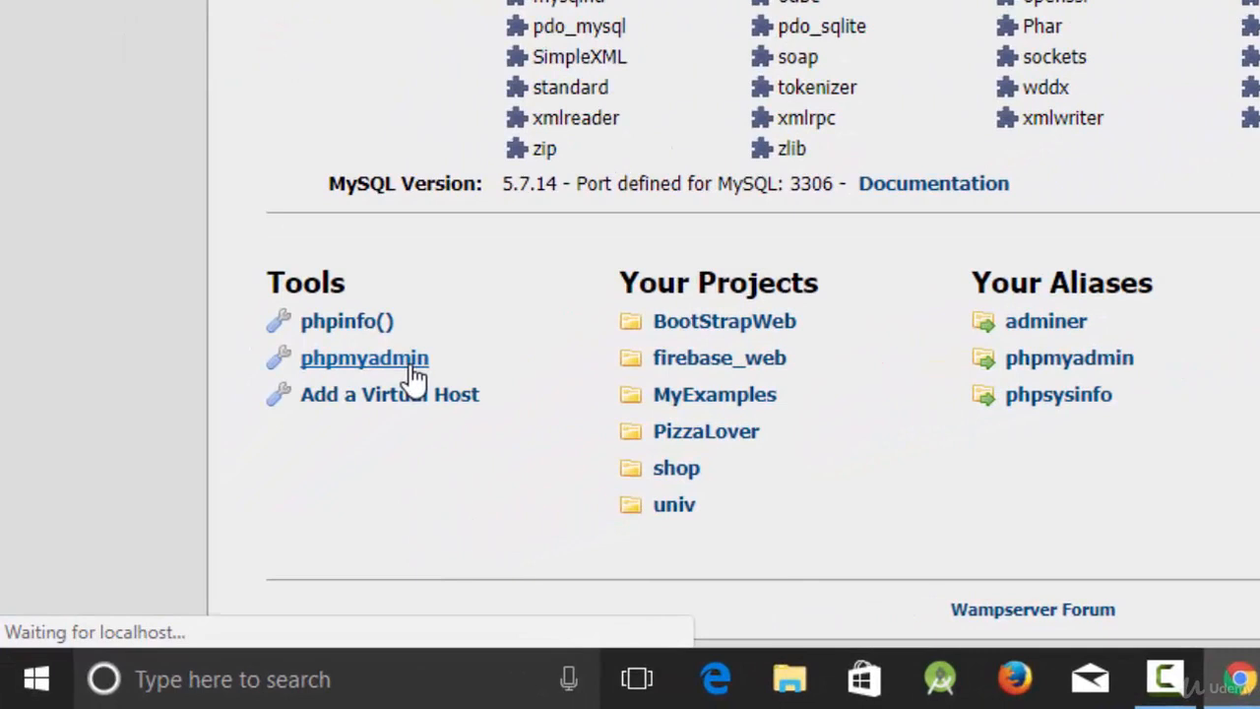
{"action": "mouse_move", "coordinate": [532, 457]}
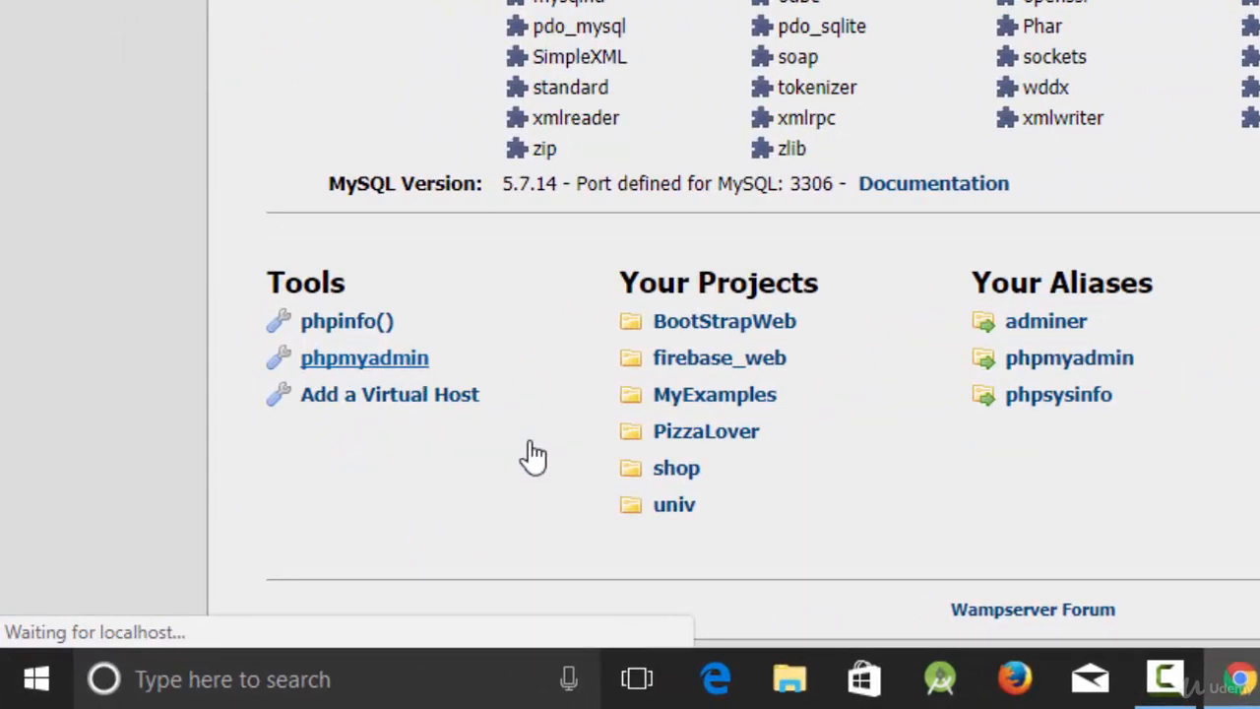
{"action": "left_click", "coordinate": [365, 358]}
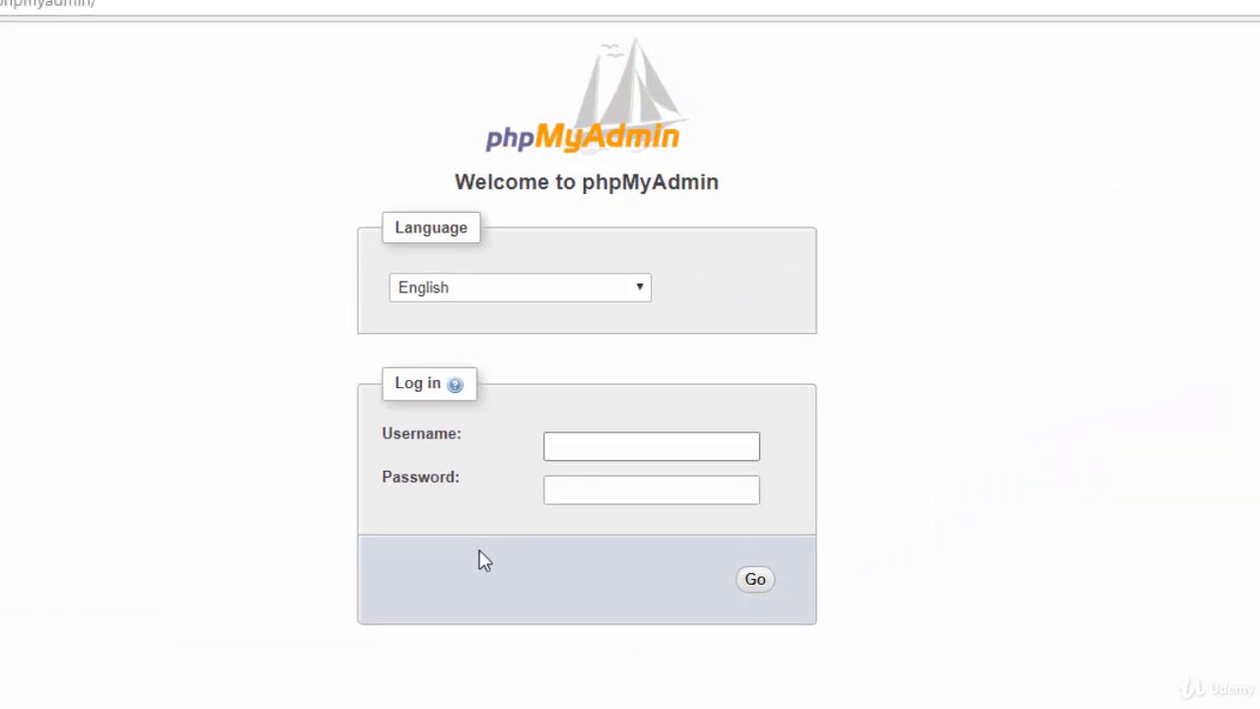
Step: Log into phpMyAdmin as root with an empty password
{"action": "type", "text": "root"}
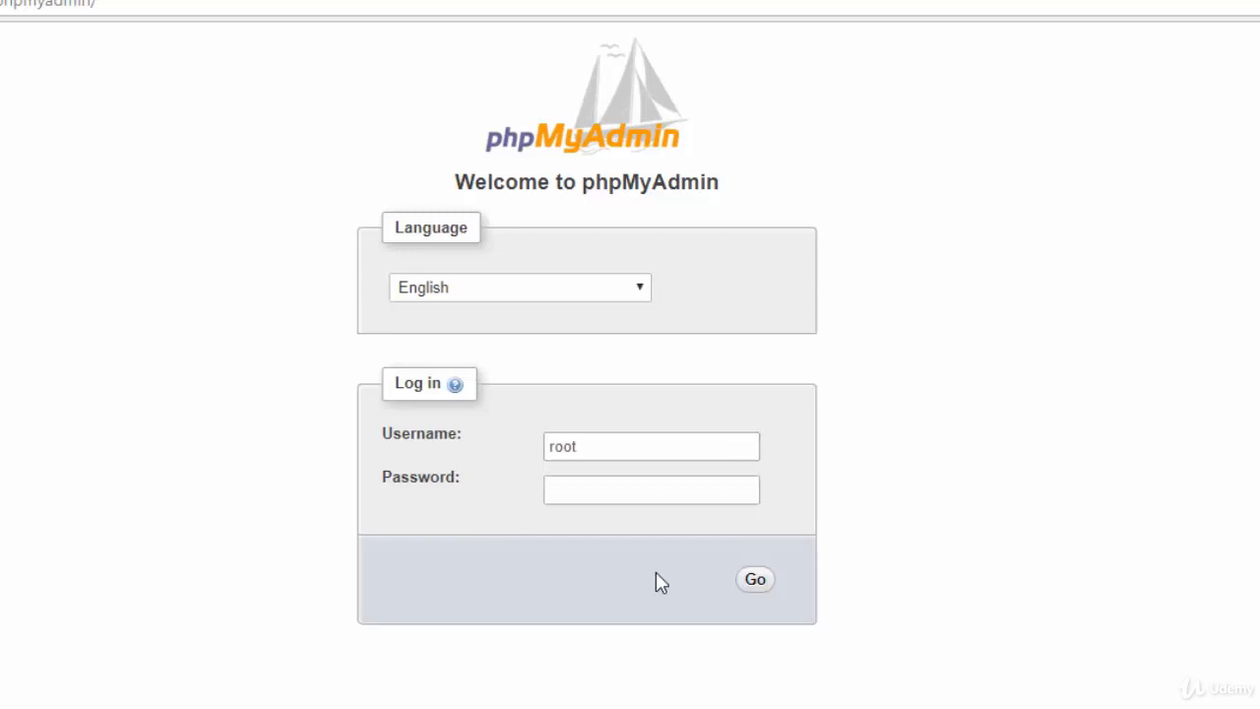
{"action": "mouse_move", "coordinate": [358, 611]}
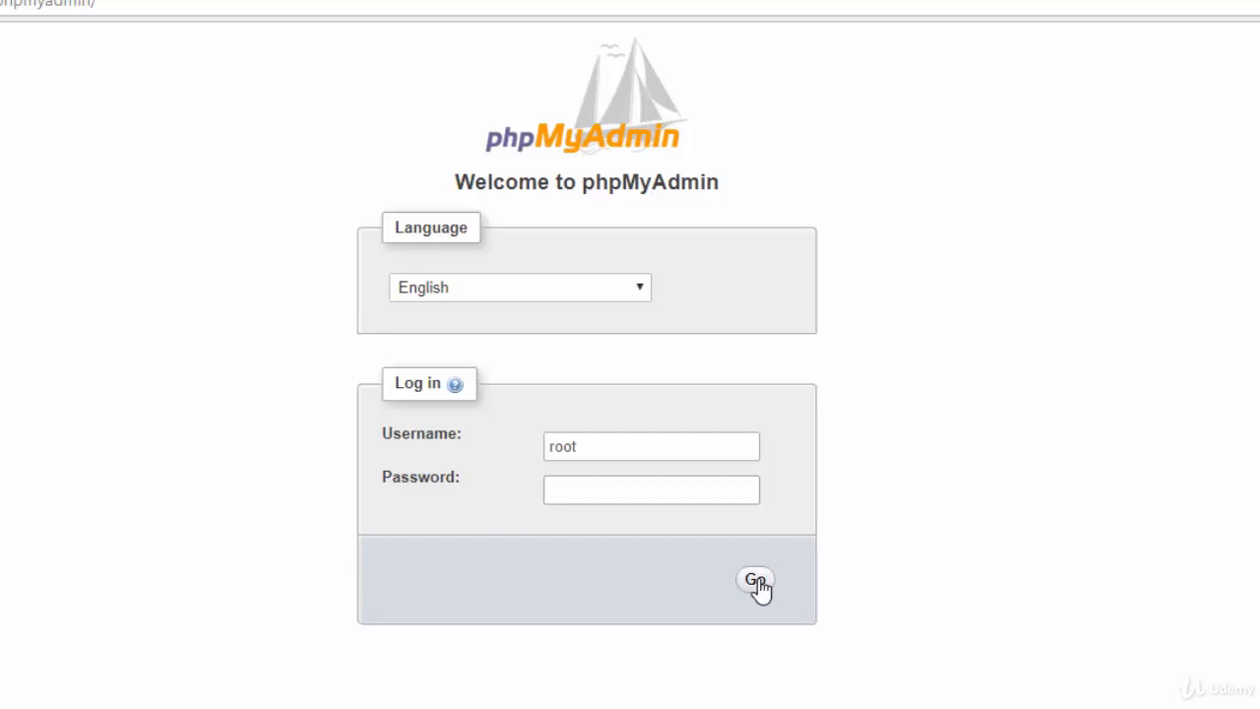
{"action": "left_click", "coordinate": [756, 579]}
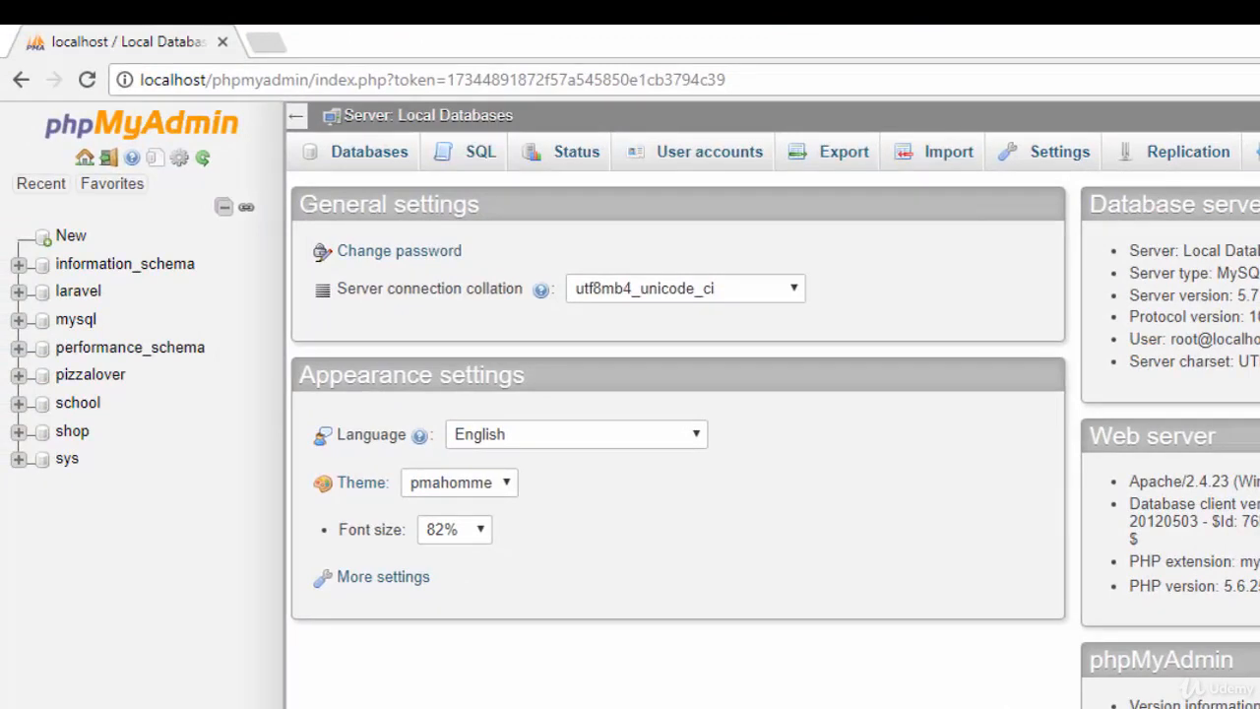
Step: Name a new database Company on the Databases page
{"action": "left_click", "coordinate": [368, 152]}
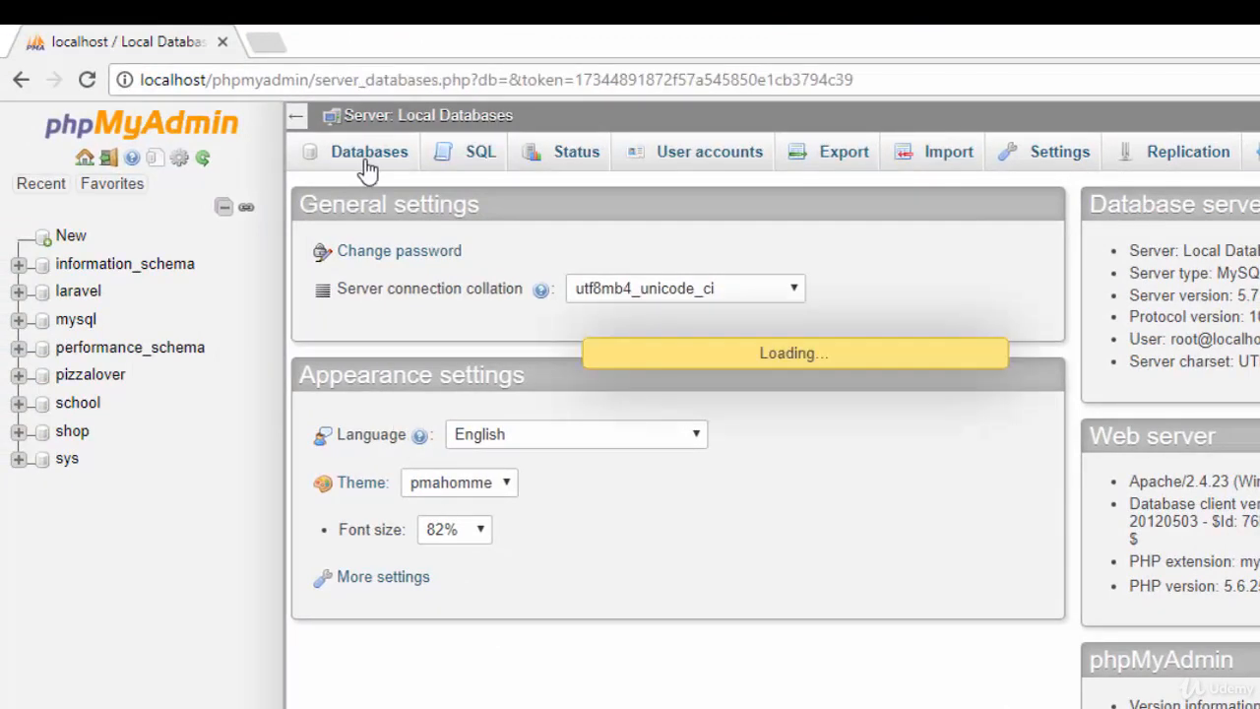
{"action": "left_click", "coordinate": [368, 152]}
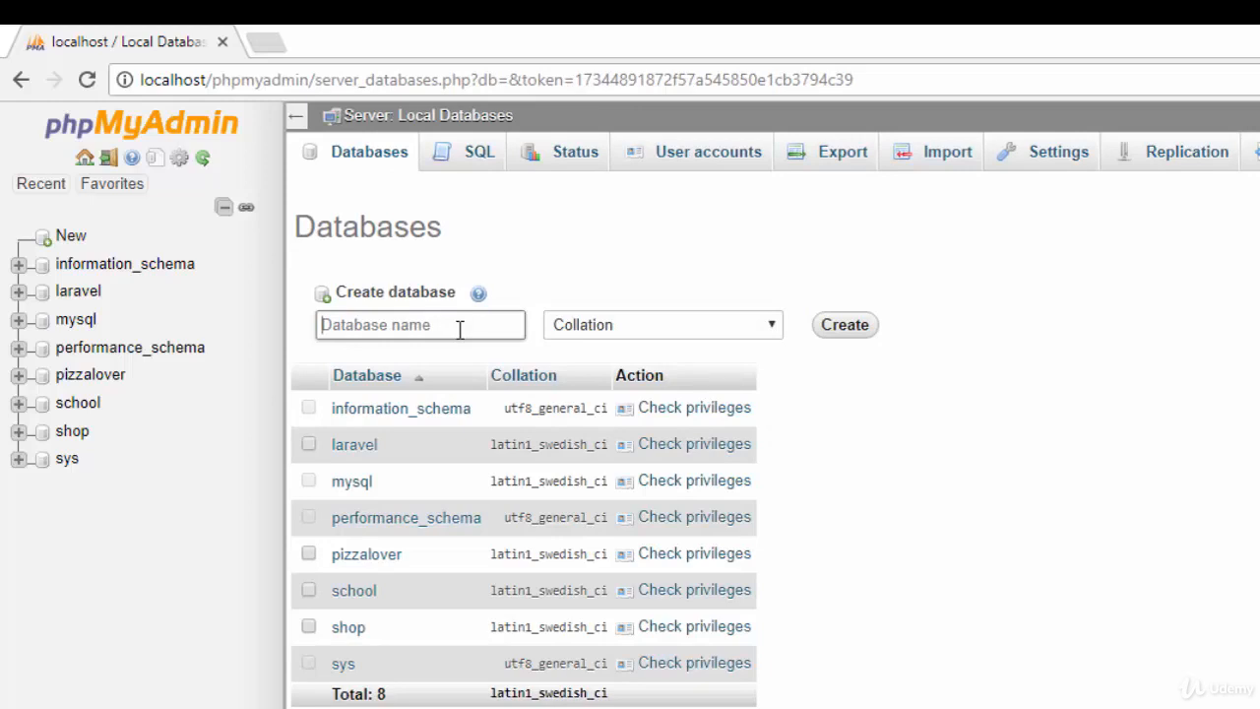
{"action": "type", "text": "Com"}
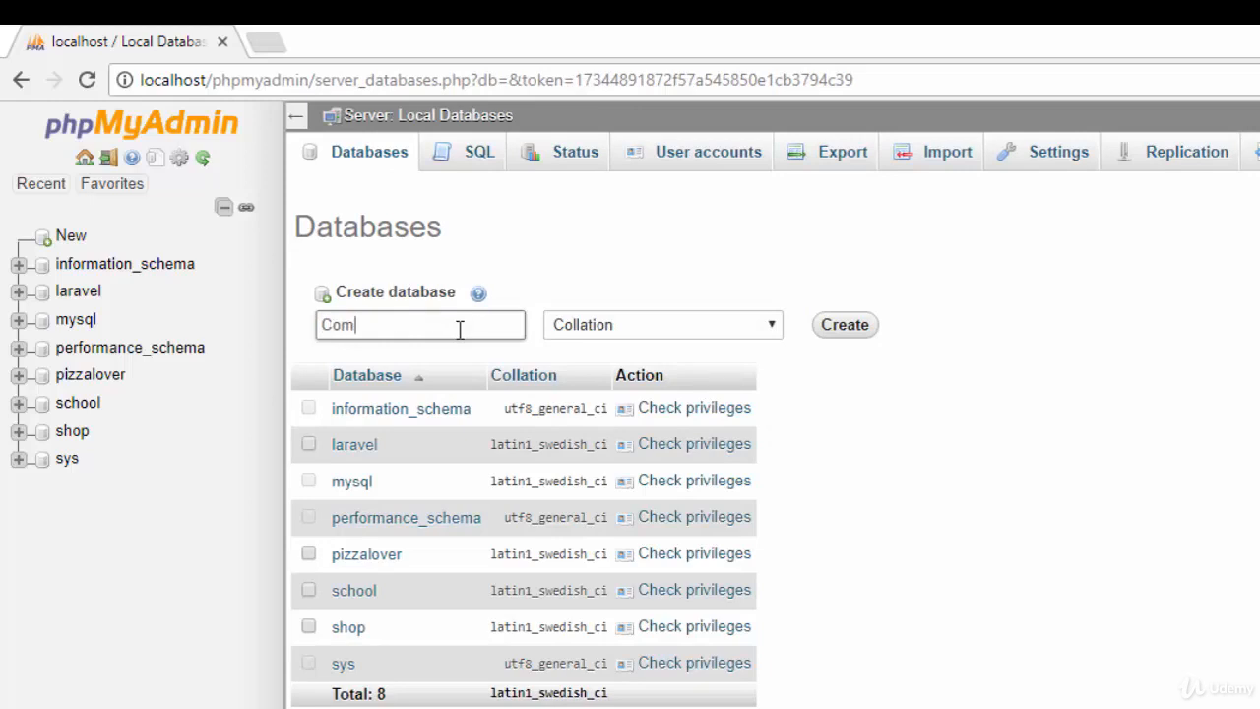
{"action": "type", "text": "pany"}
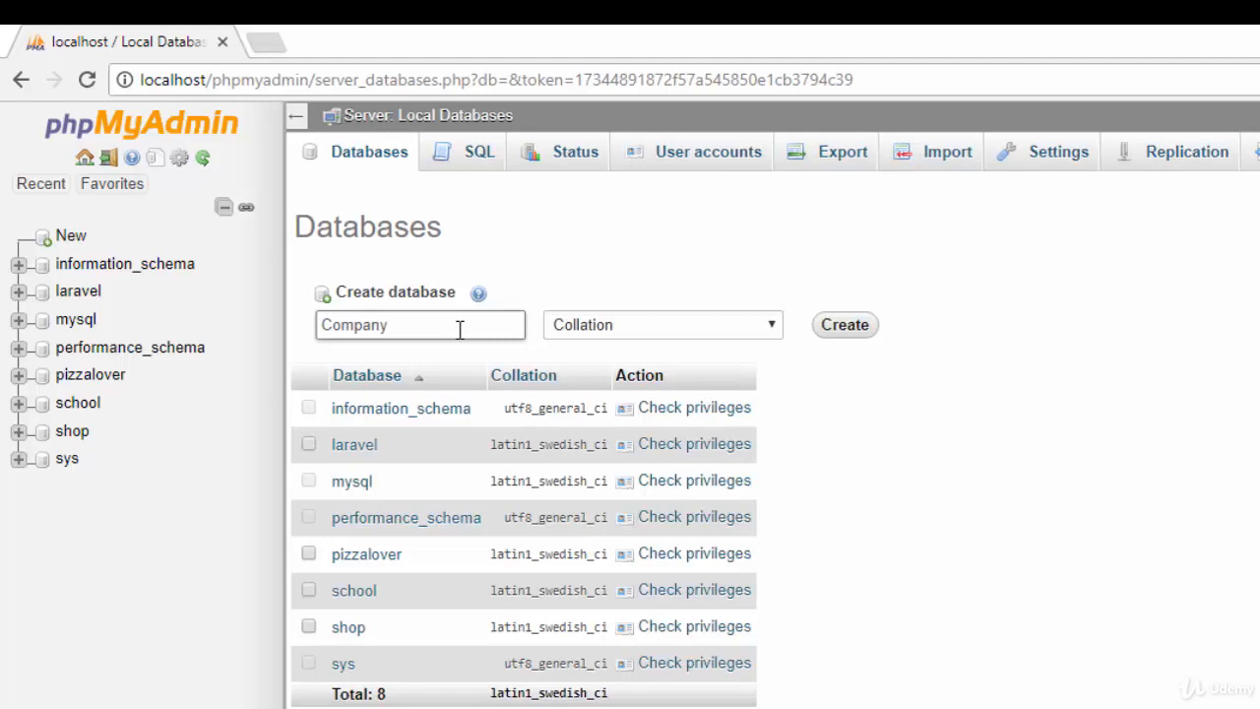
{"action": "mouse_move", "coordinate": [845, 325]}
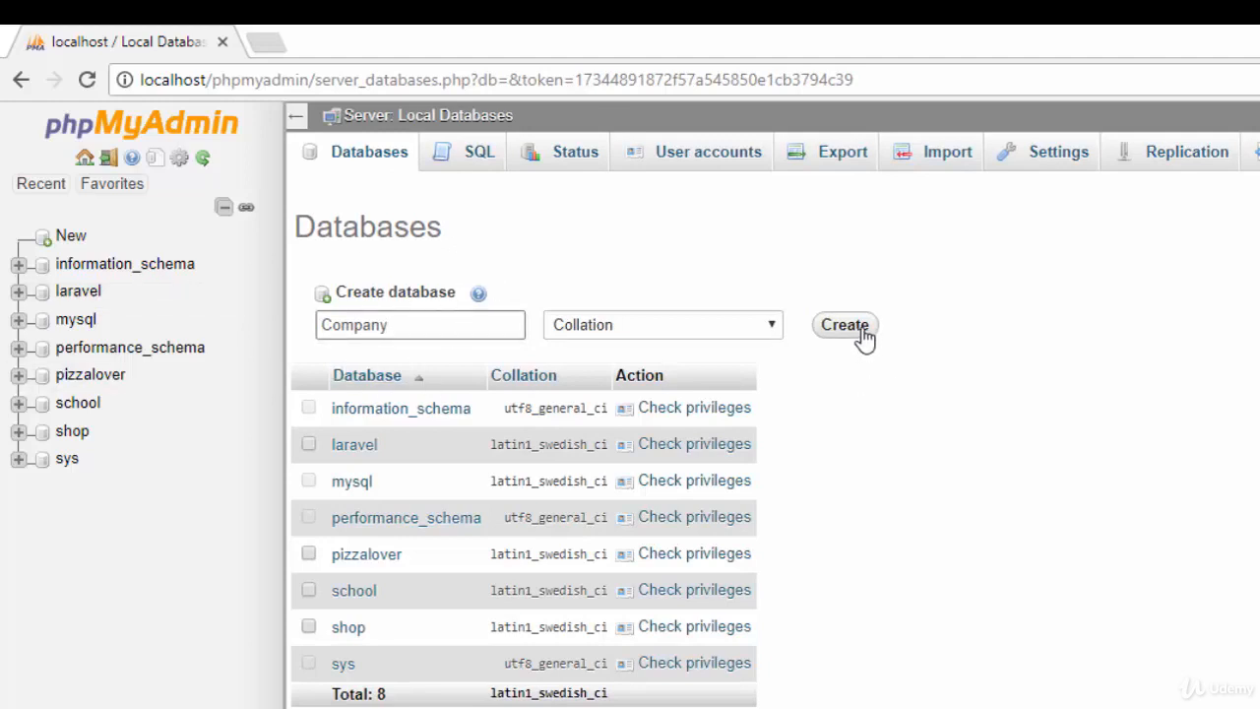
{"action": "mouse_move", "coordinate": [778, 331]}
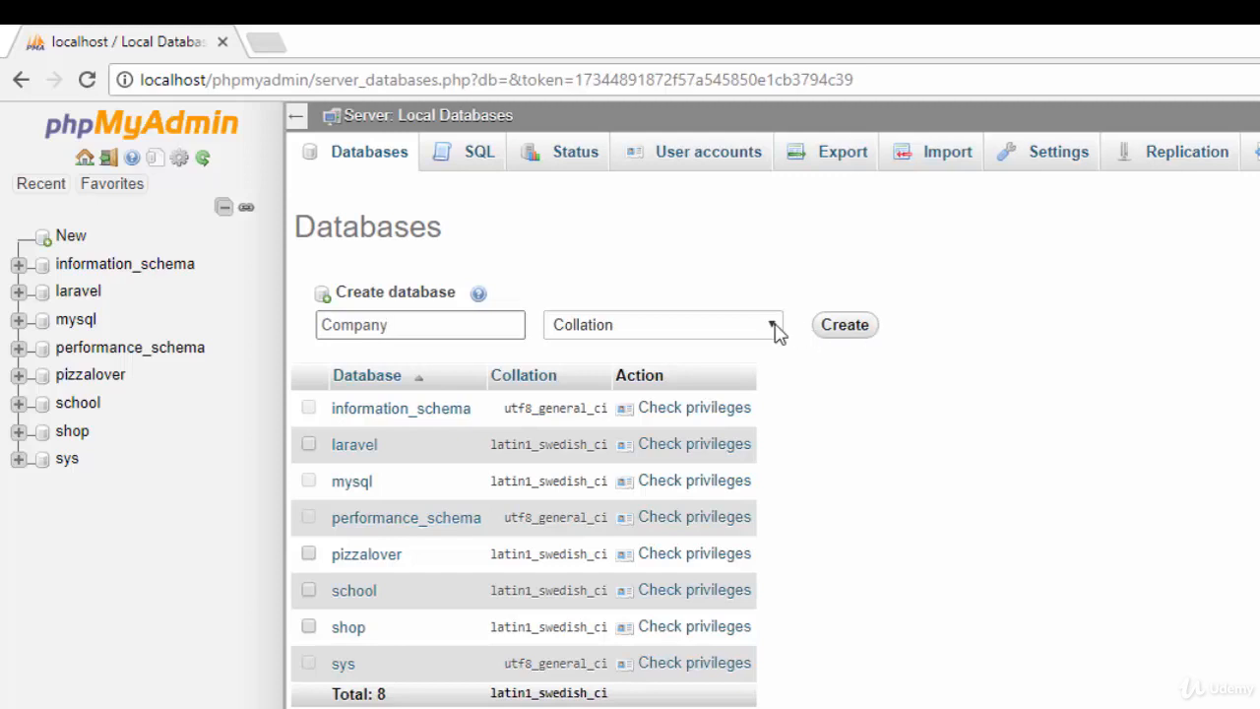
Step: Review the collation list, create the Company database and open it
{"action": "left_click", "coordinate": [420, 323]}
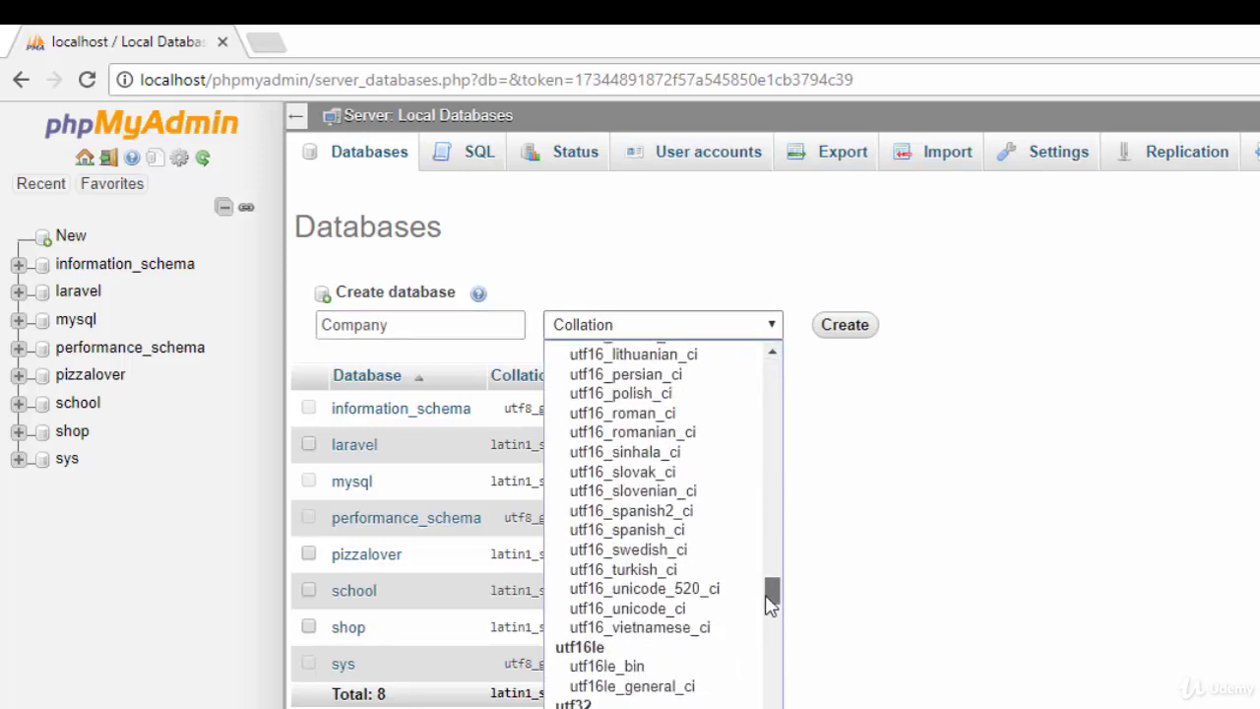
{"action": "scroll", "scroll_direction": "down", "scroll_amount": 3}
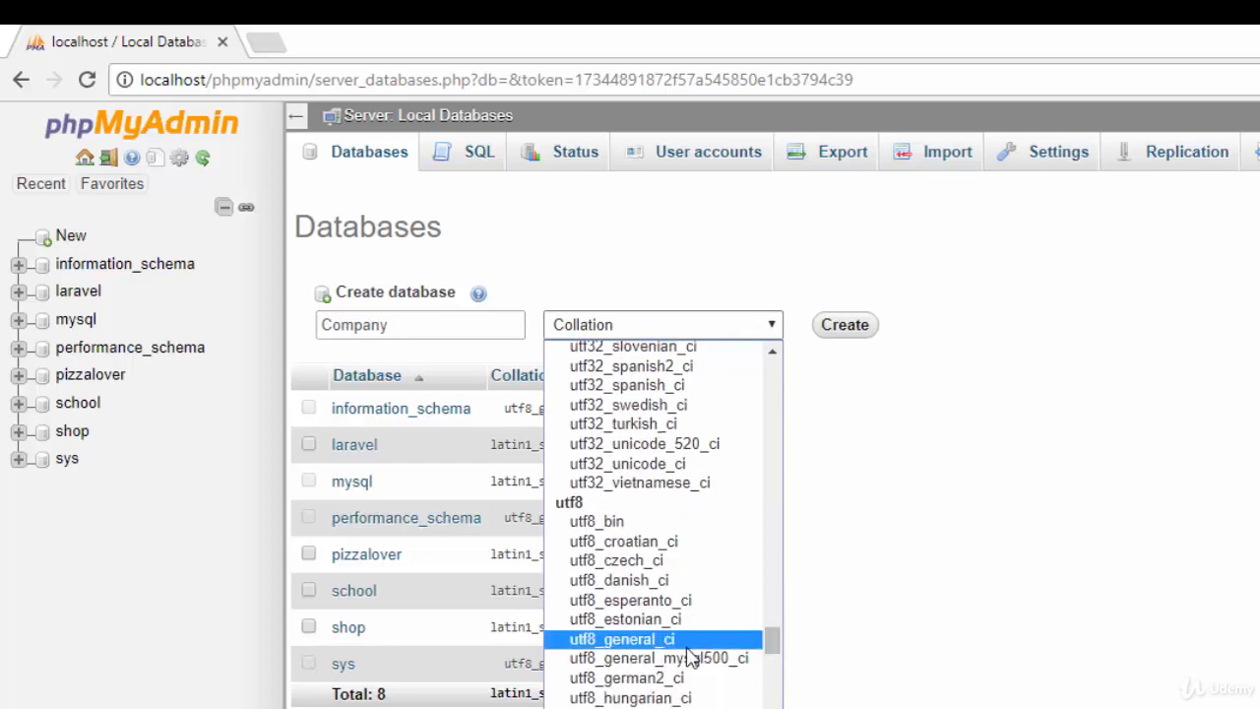
{"action": "mouse_move", "coordinate": [689, 650]}
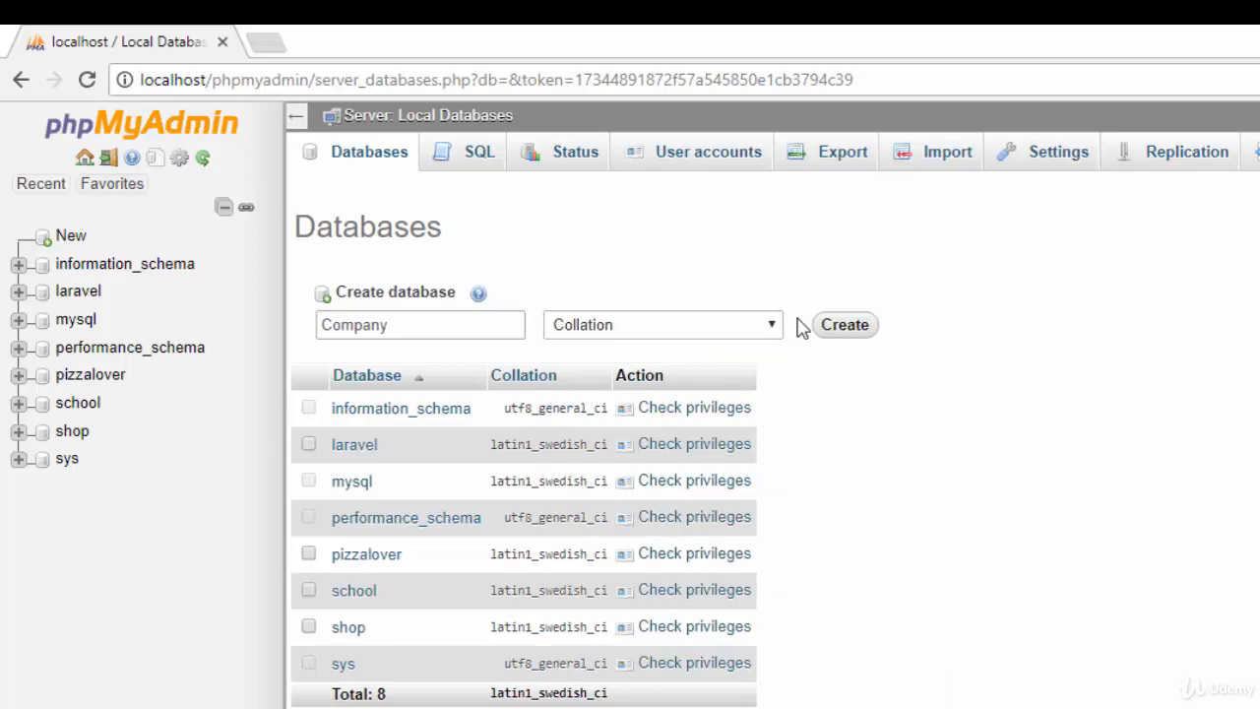
{"action": "left_click", "coordinate": [843, 325]}
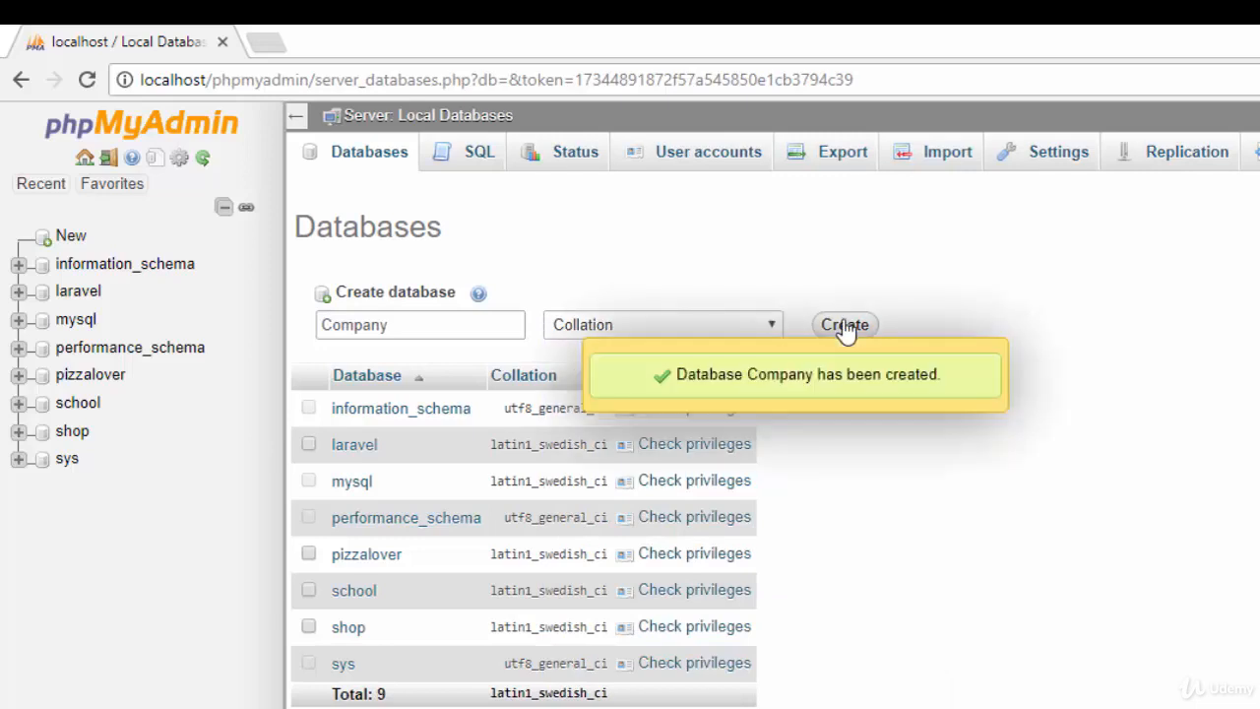
{"action": "left_click", "coordinate": [843, 325]}
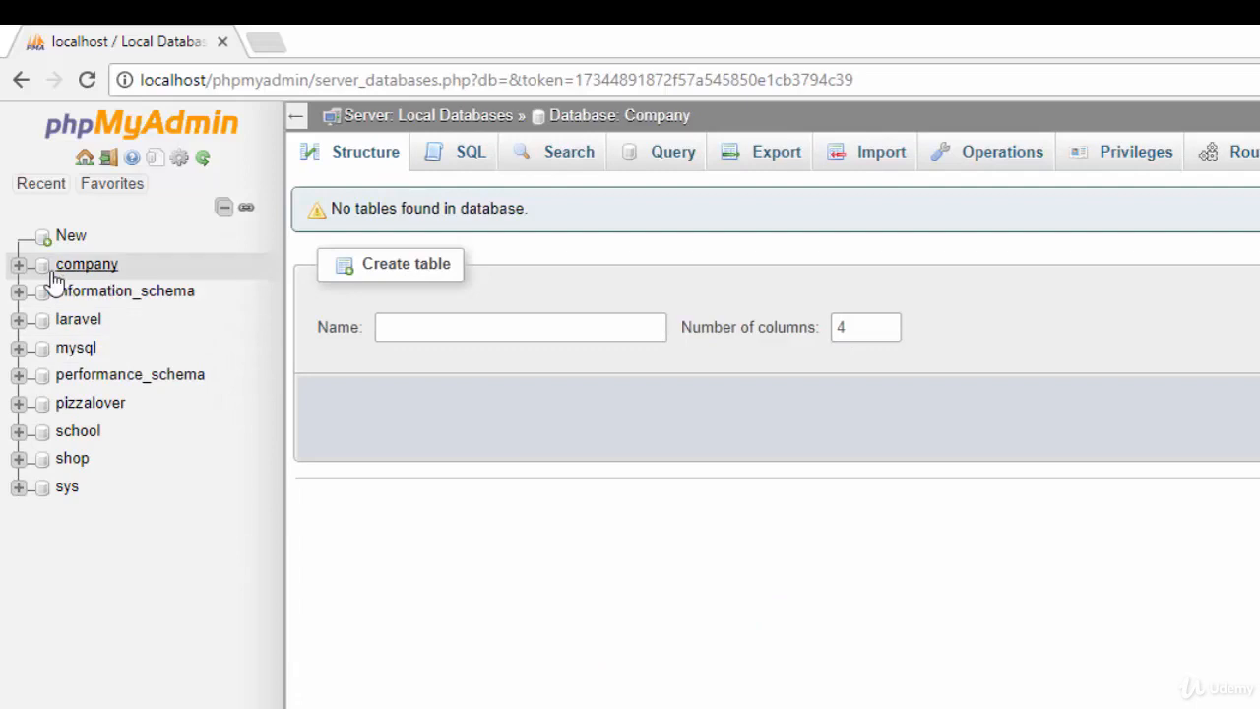
{"action": "mouse_move", "coordinate": [71, 274]}
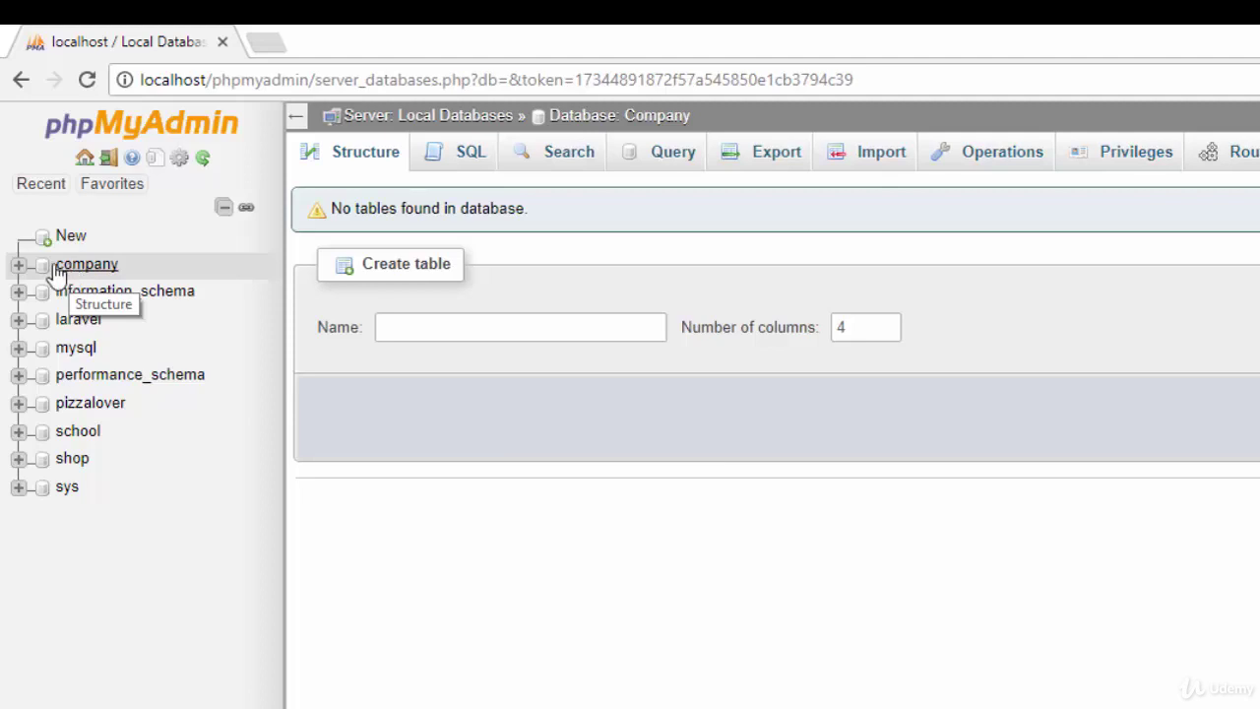
Step: Start a new table named Emp in the company database and set its column count
{"action": "left_click", "coordinate": [87, 264]}
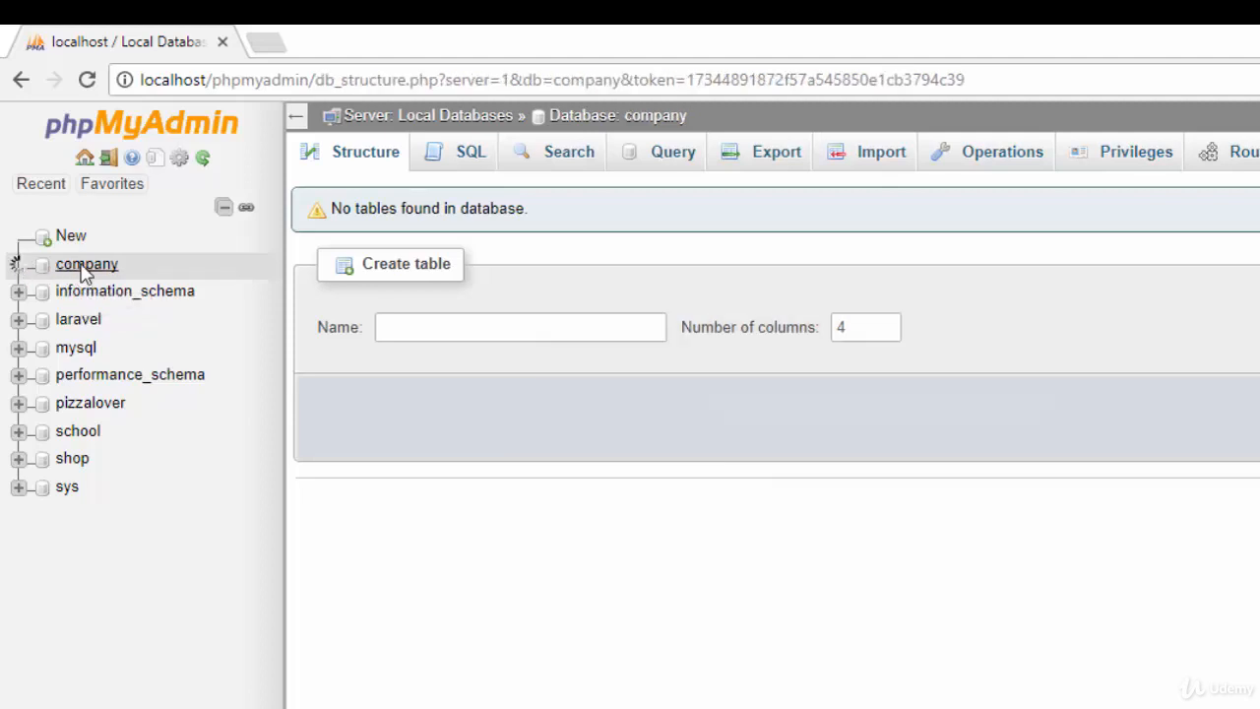
{"action": "left_click", "coordinate": [520, 327]}
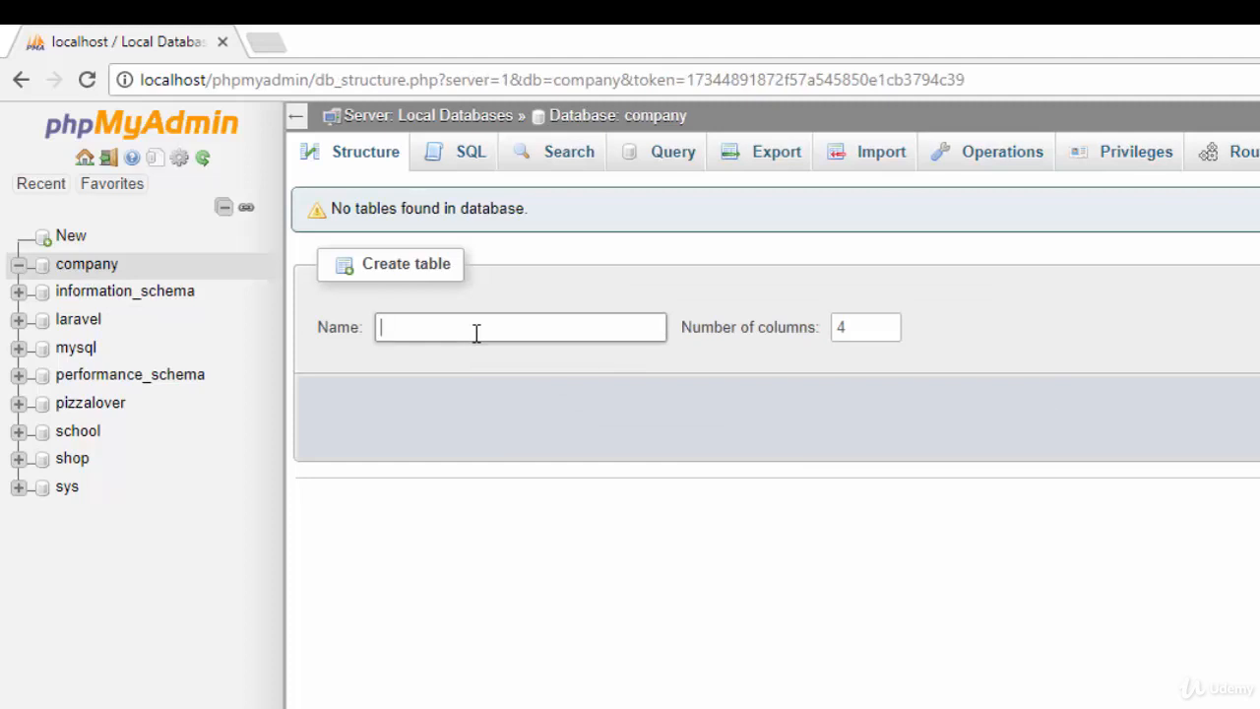
{"action": "type", "text": "Emp"}
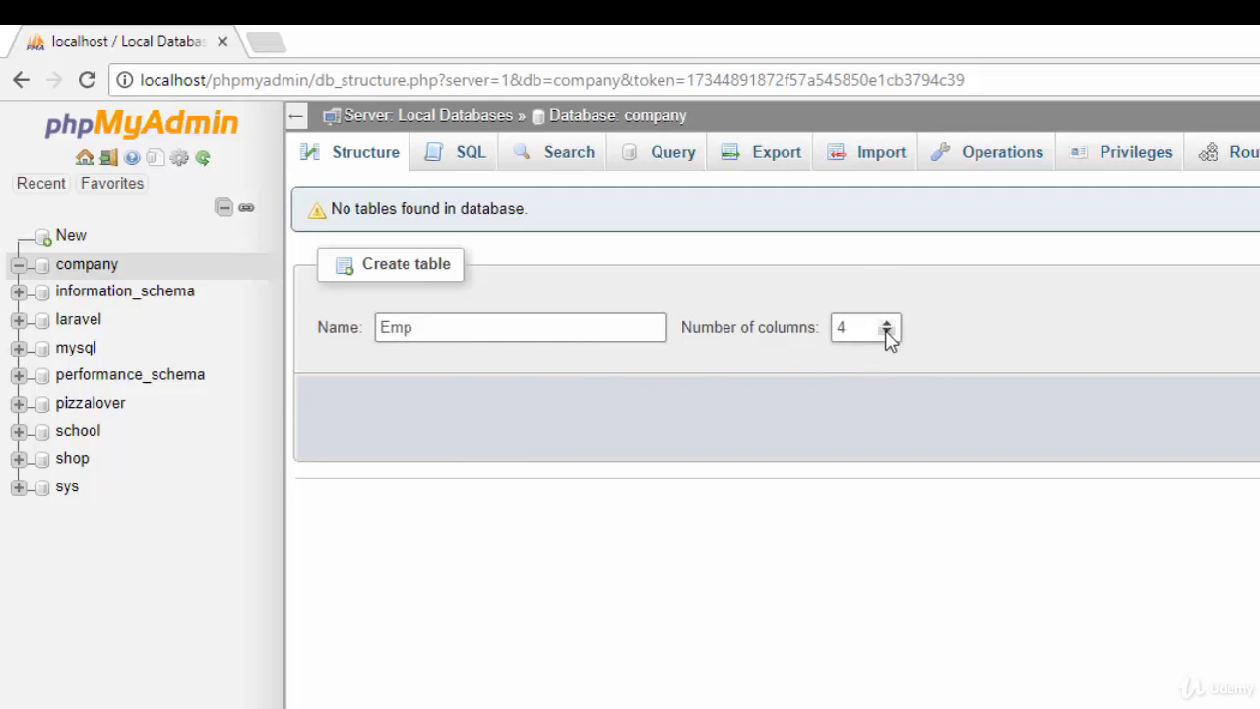
{"action": "left_click", "coordinate": [886, 335]}
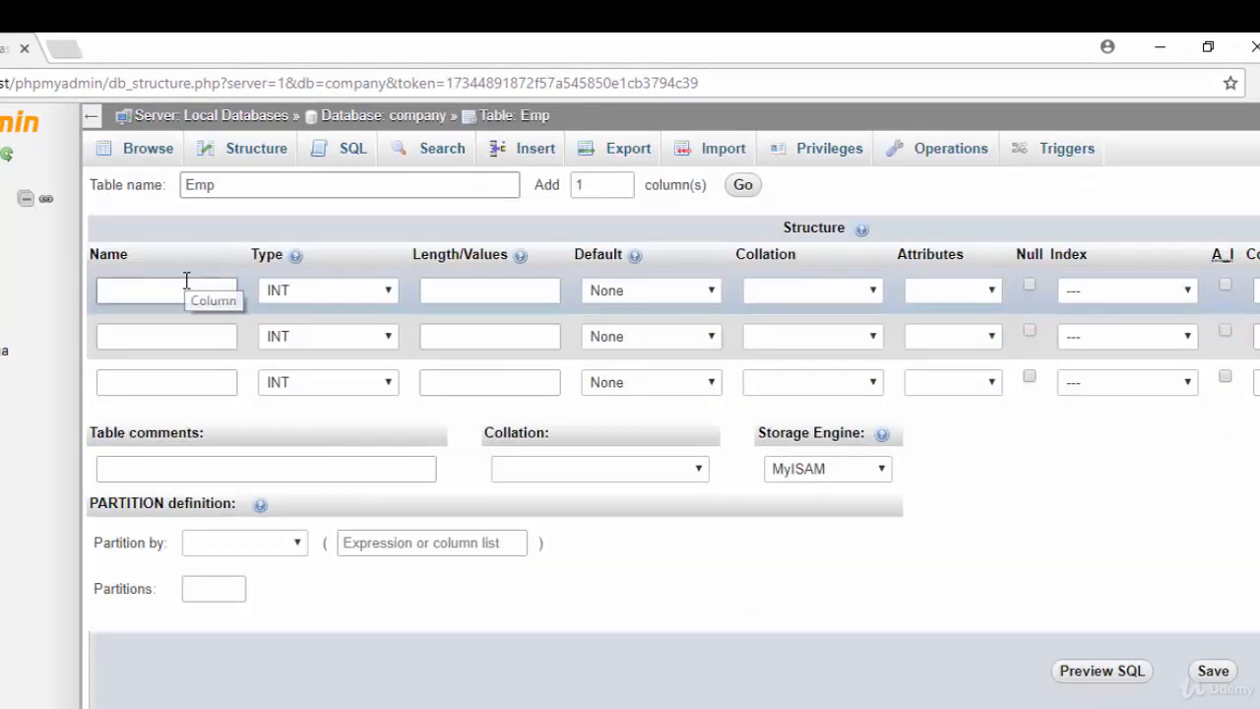
Step: Name the three columns id, name and salary
{"action": "left_click", "coordinate": [165, 335]}
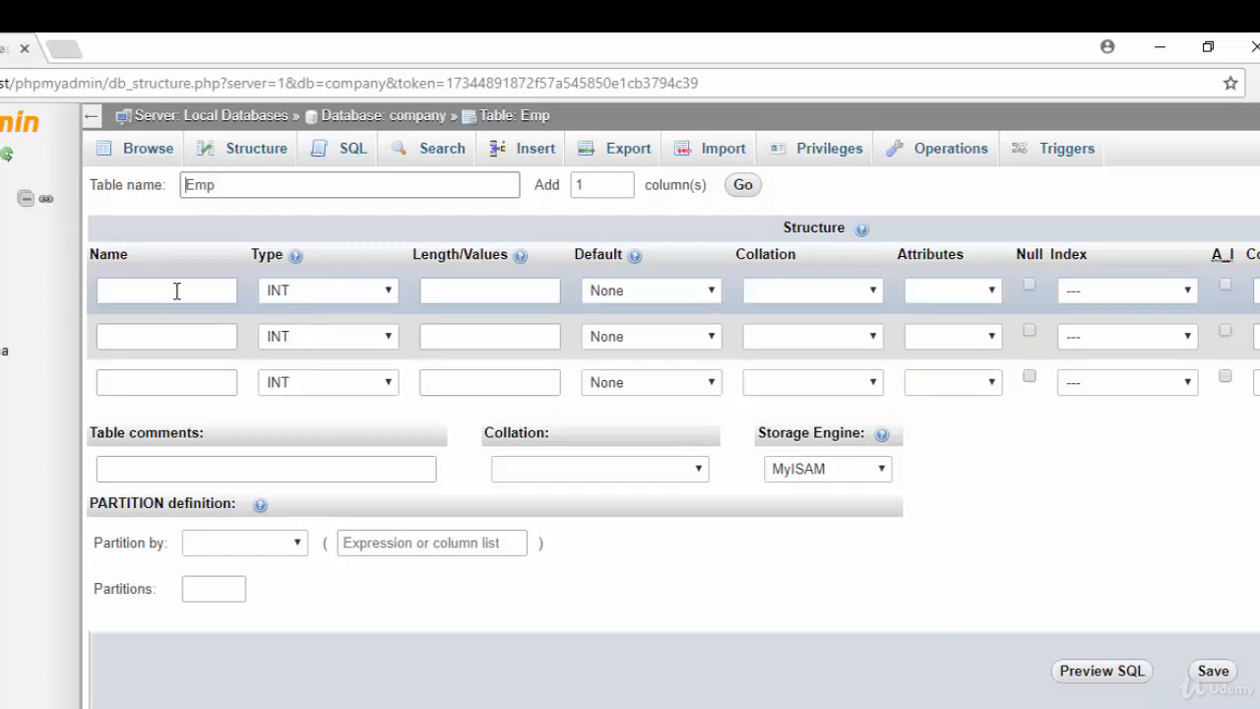
{"action": "type", "text": "id"}
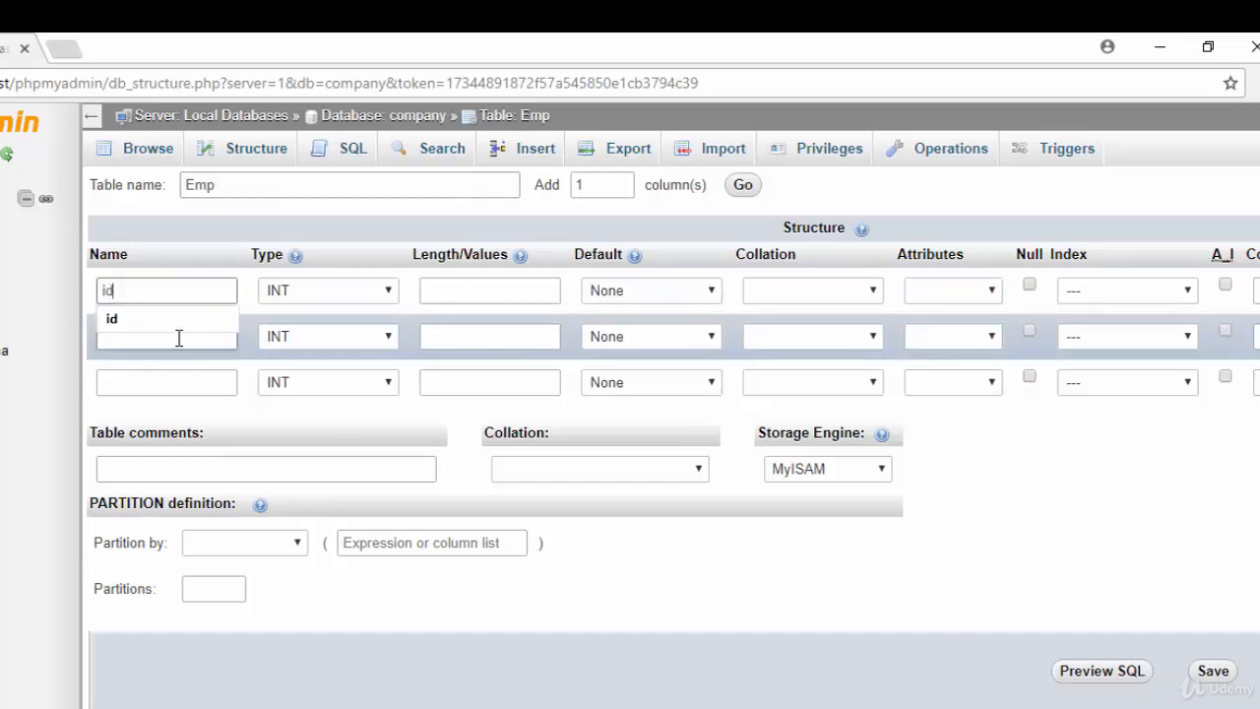
{"action": "type", "text": "name"}
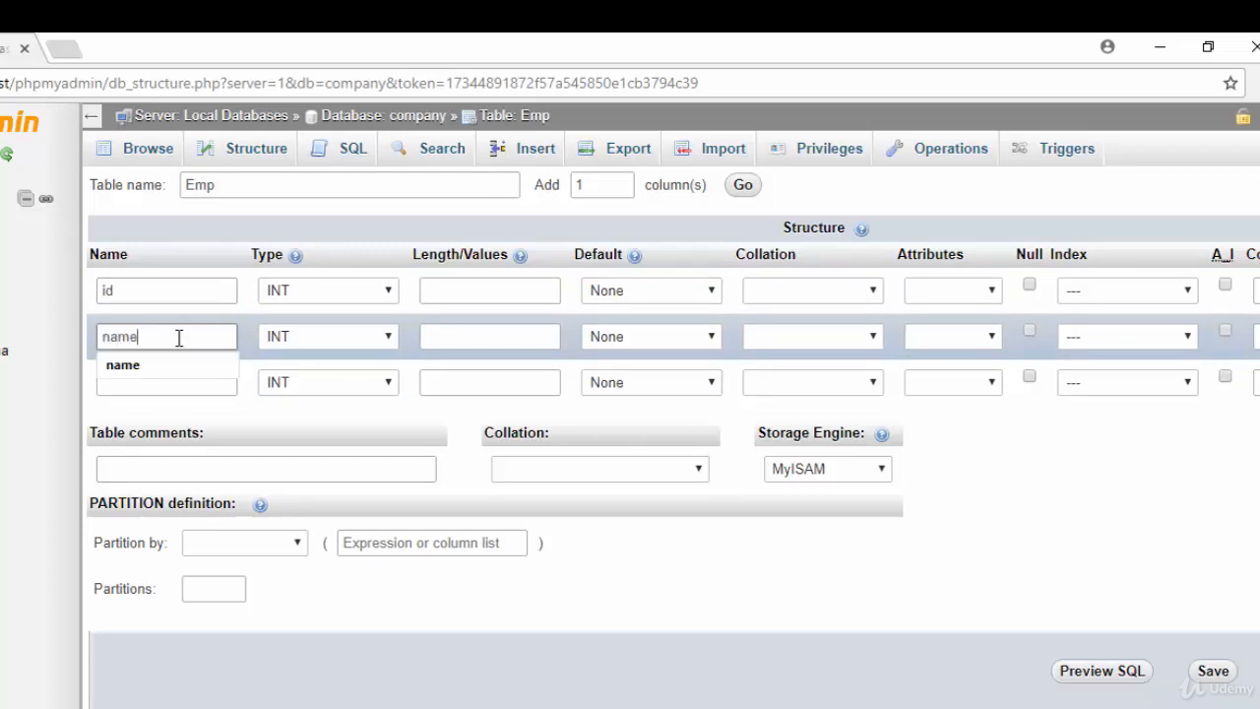
{"action": "left_click", "coordinate": [166, 382]}
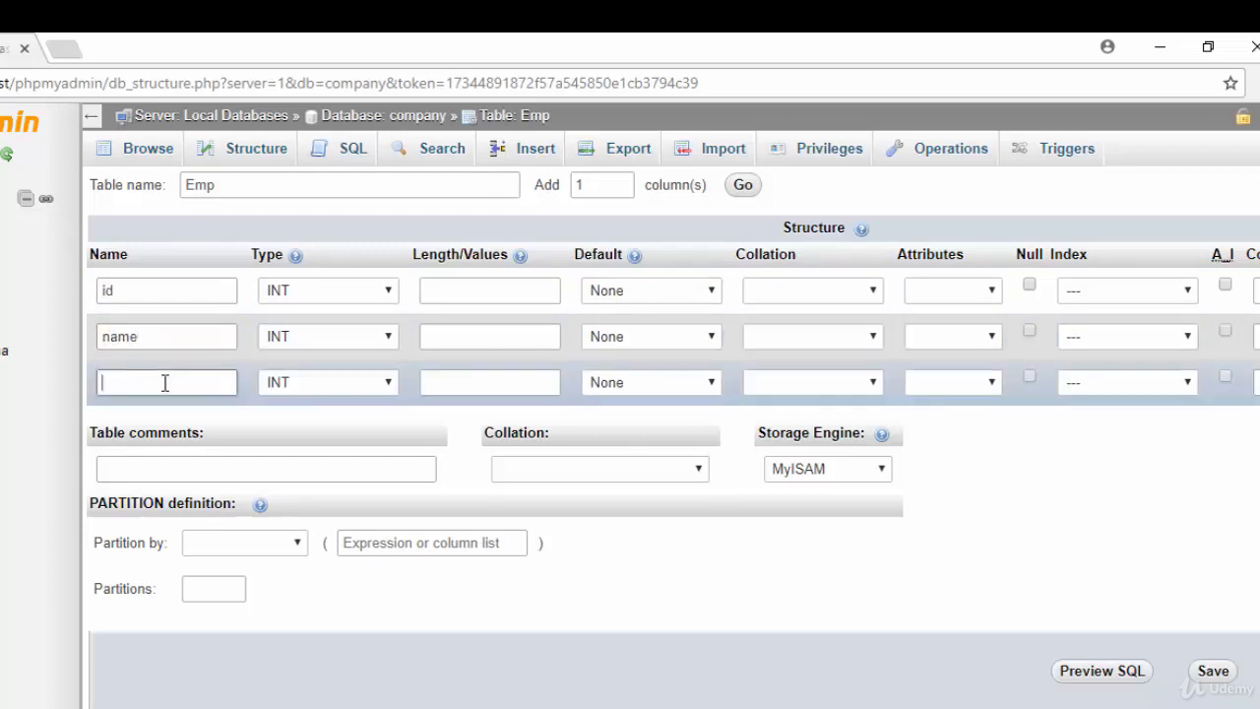
{"action": "type", "text": "salary"}
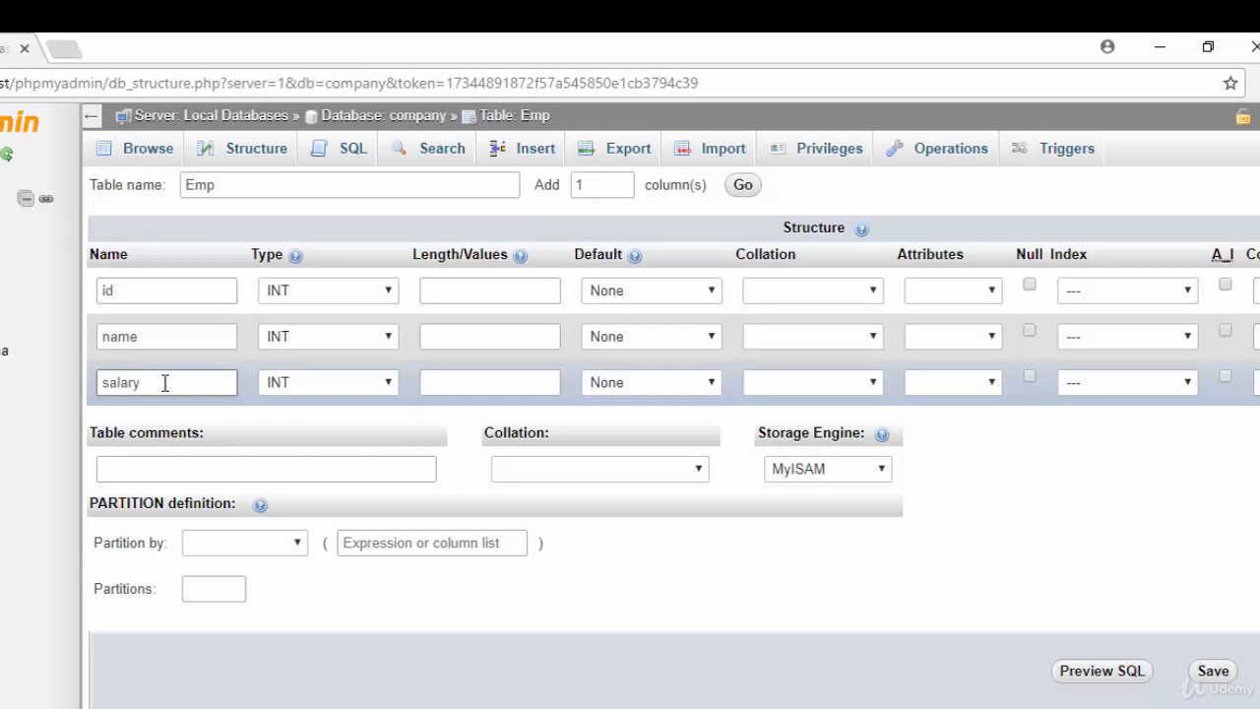
{"action": "mouse_move", "coordinate": [357, 287]}
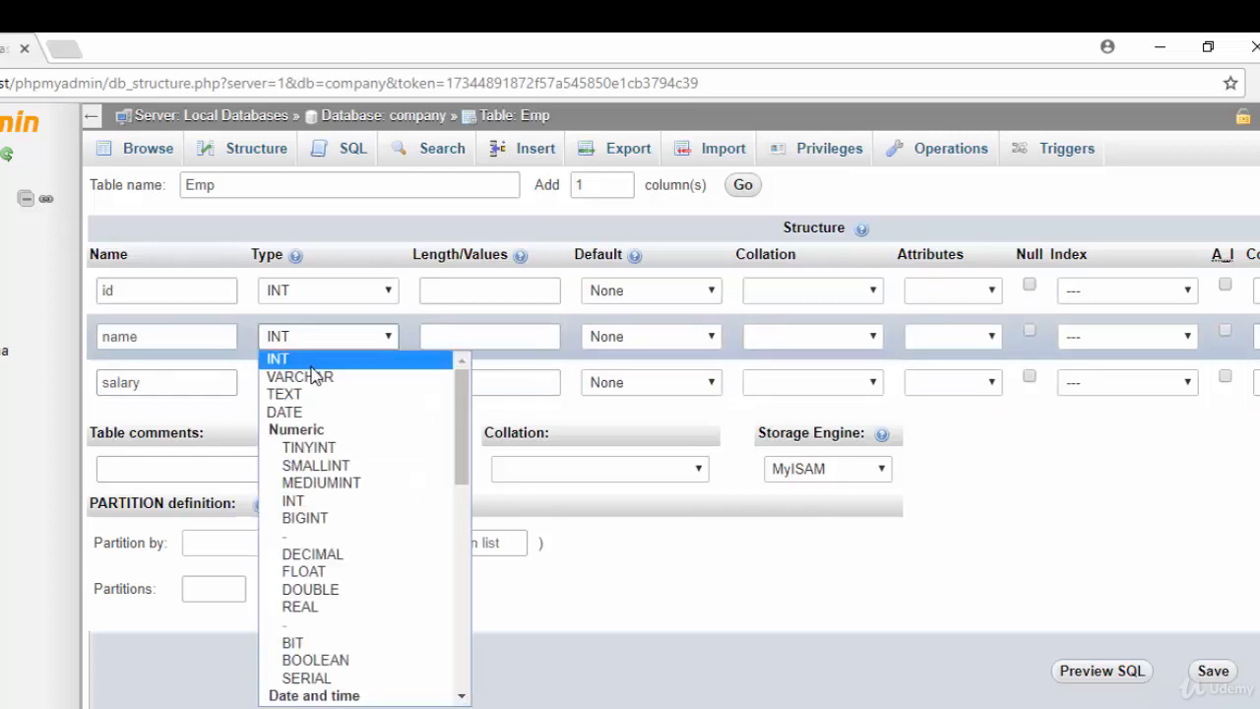
Step: Make the name column VARCHAR with length 30
{"action": "left_click", "coordinate": [299, 376]}
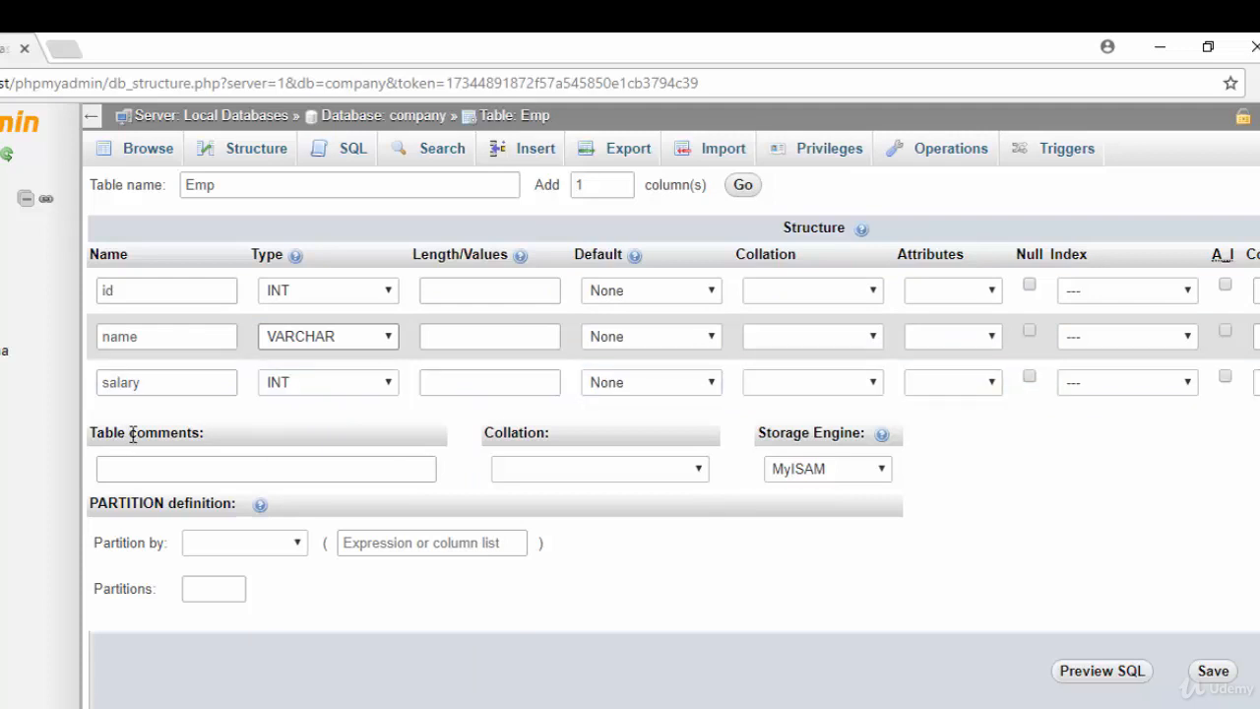
{"action": "mouse_move", "coordinate": [353, 402]}
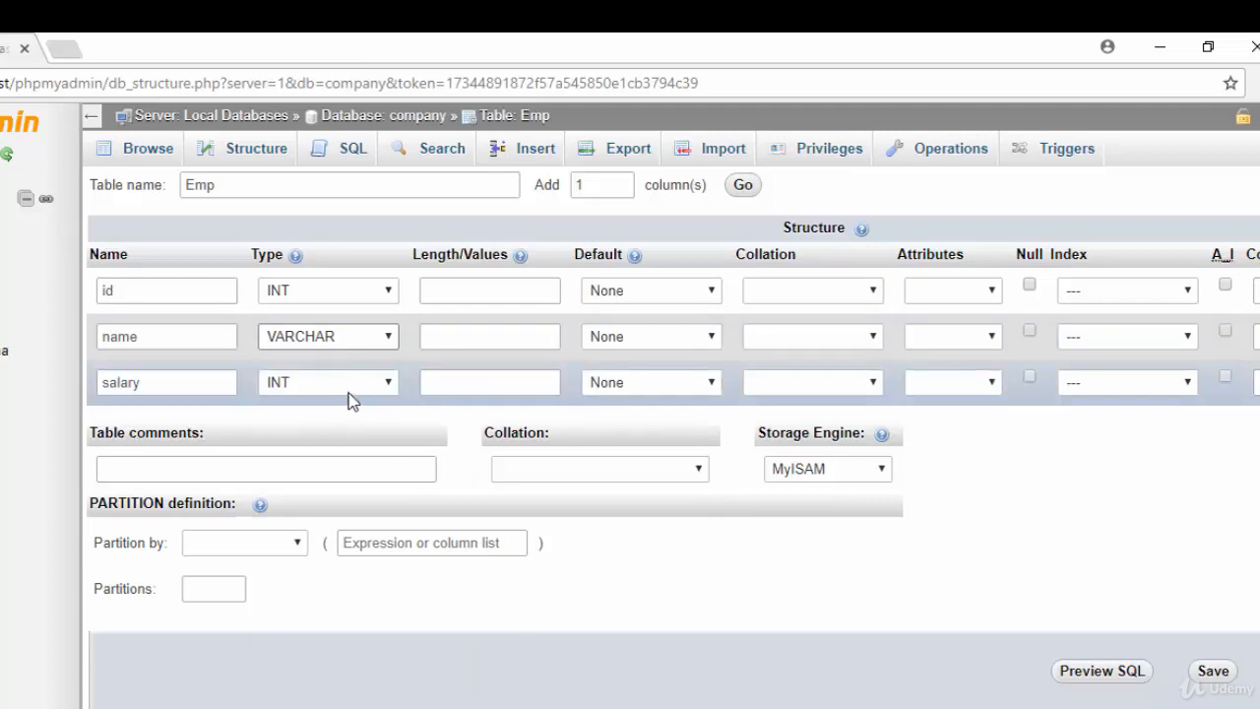
{"action": "left_click", "coordinate": [489, 335]}
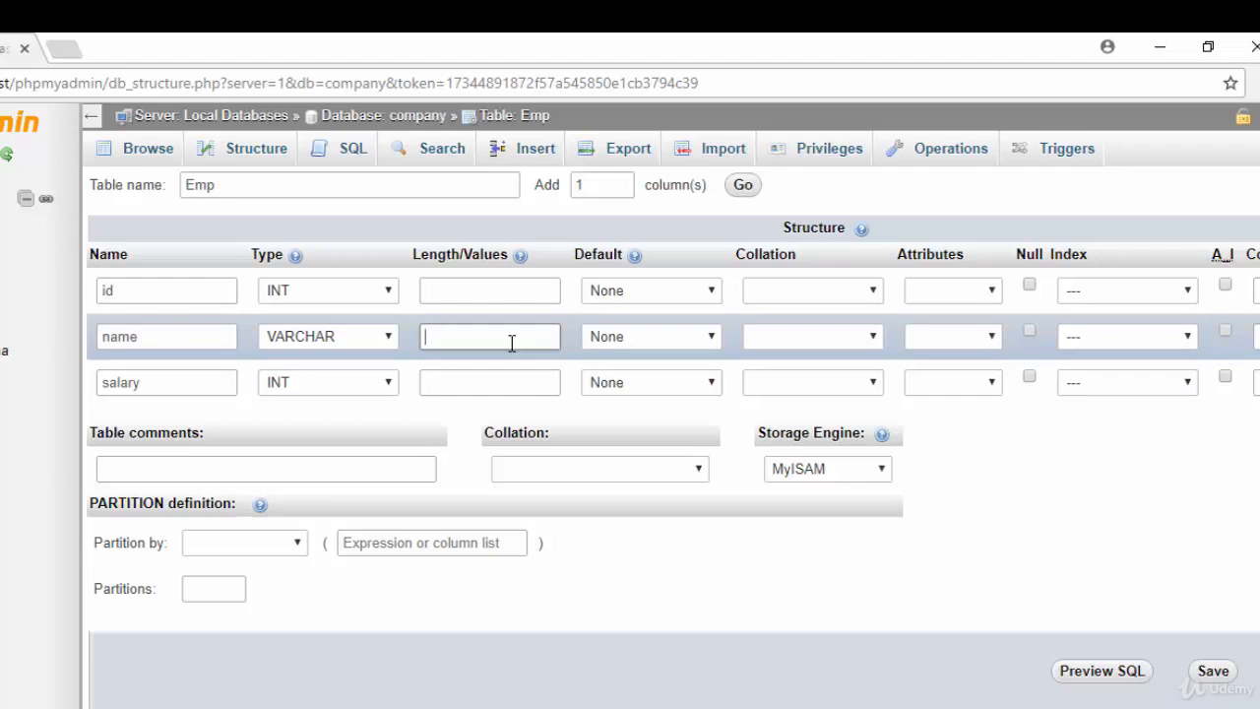
{"action": "type", "text": "3"}
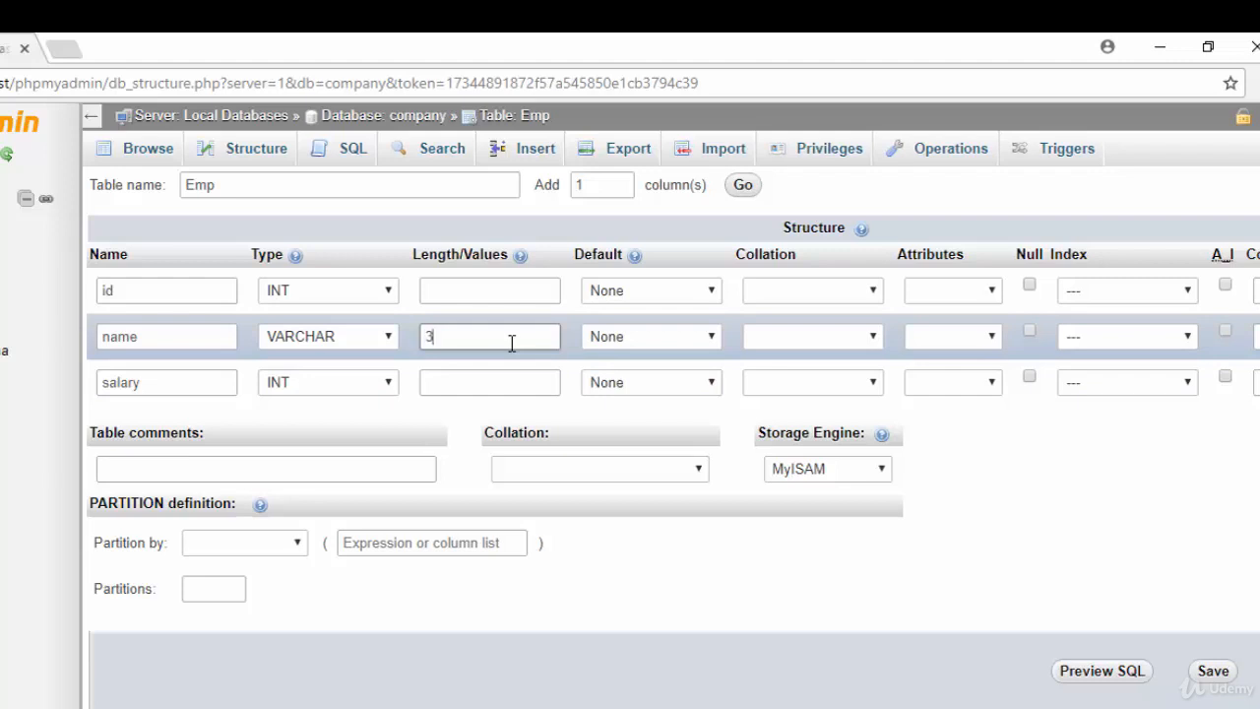
{"action": "type", "text": "0"}
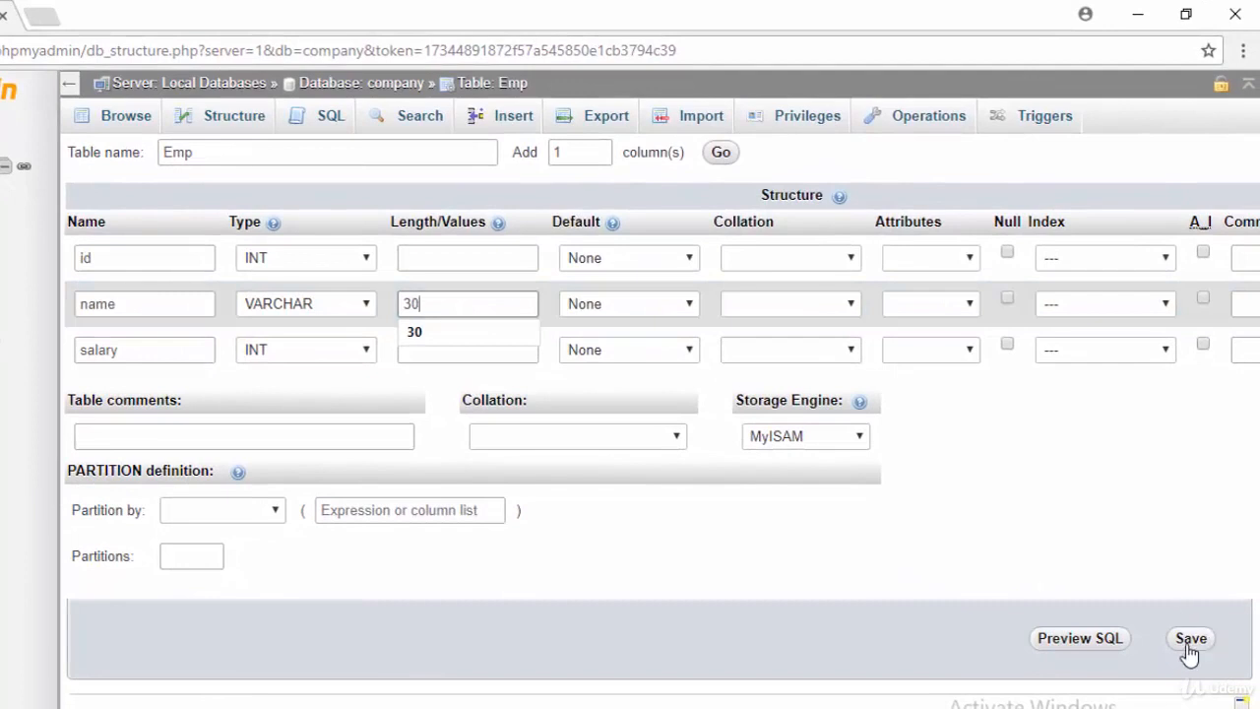
Step: Save the Emp table structure and browse its empty contents
{"action": "left_click", "coordinate": [1189, 638]}
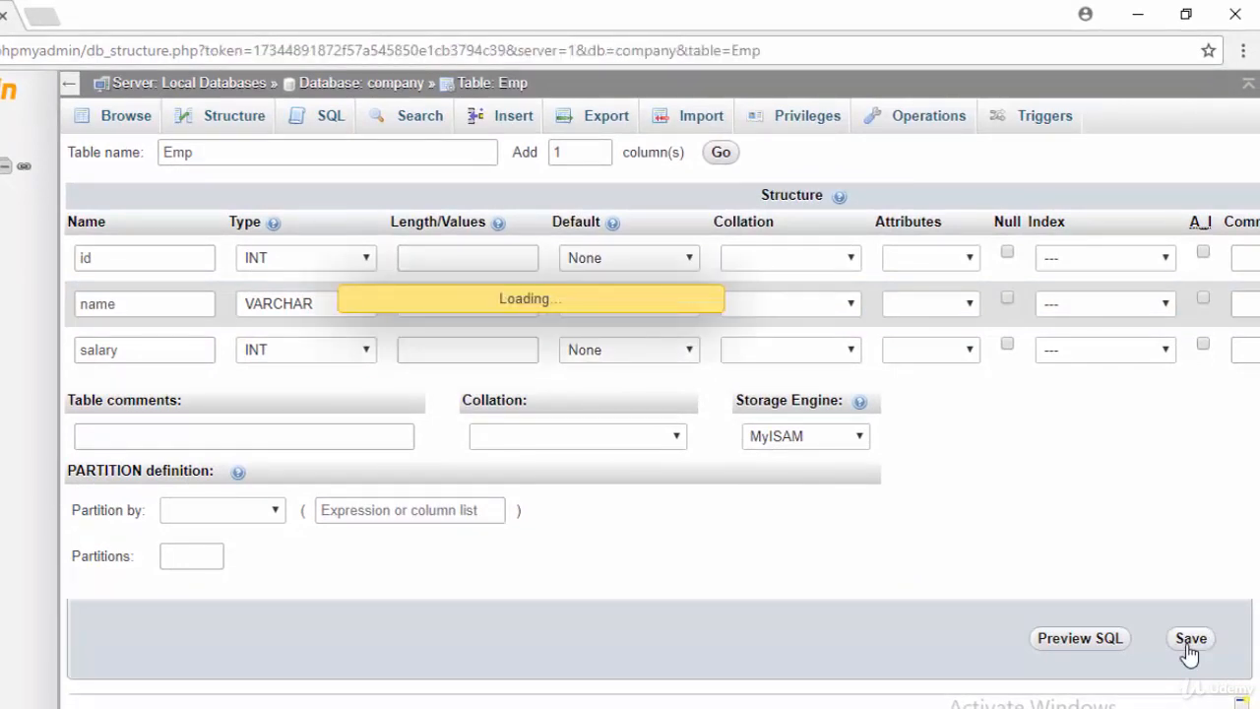
{"action": "left_click", "coordinate": [1190, 638]}
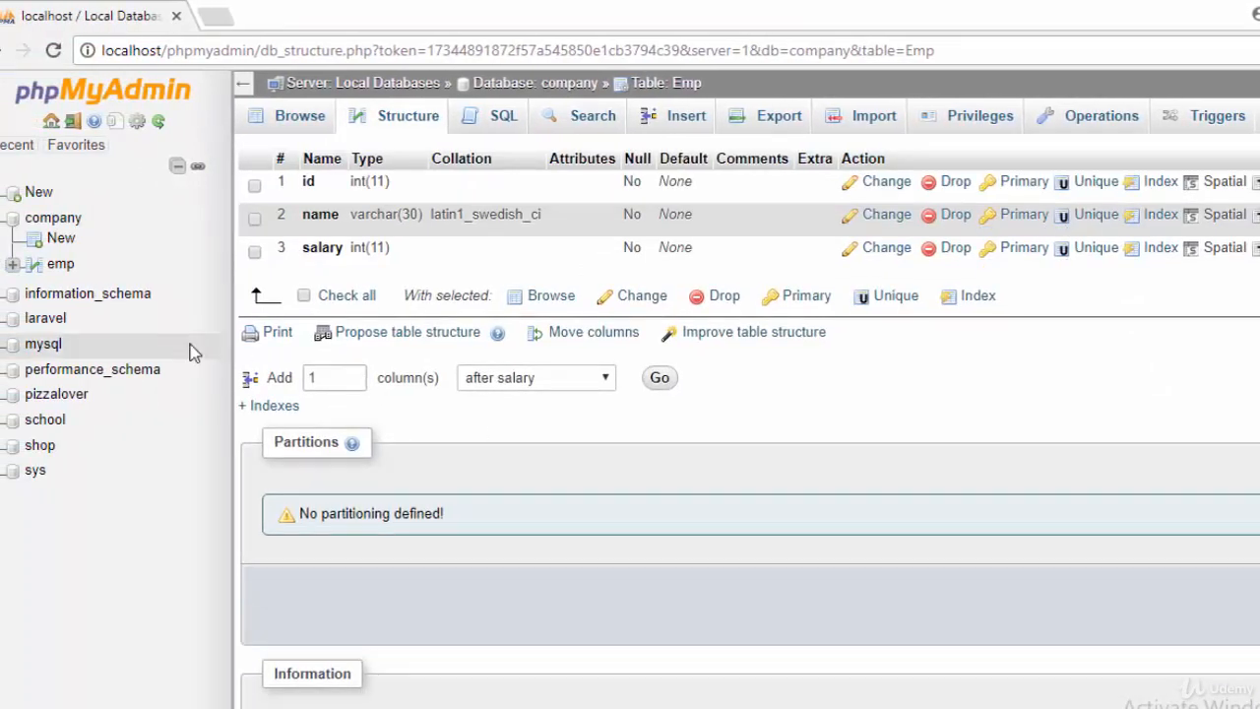
{"action": "mouse_move", "coordinate": [59, 264]}
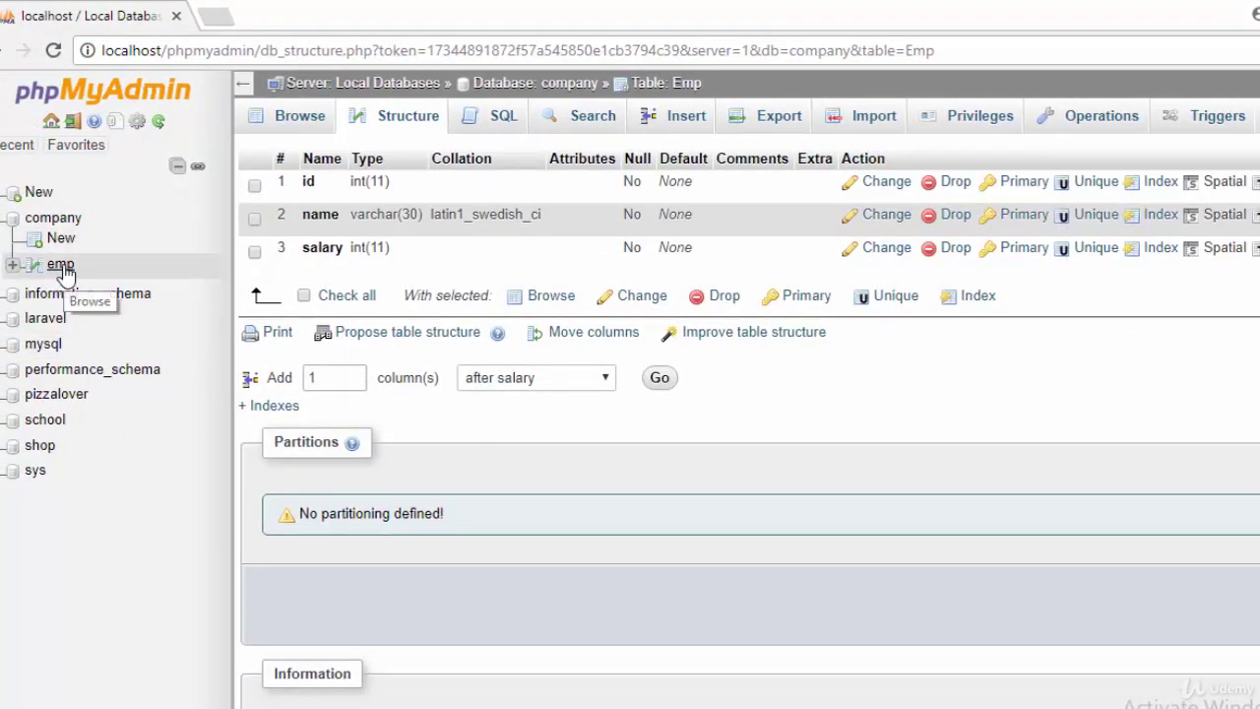
{"action": "mouse_move", "coordinate": [51, 217]}
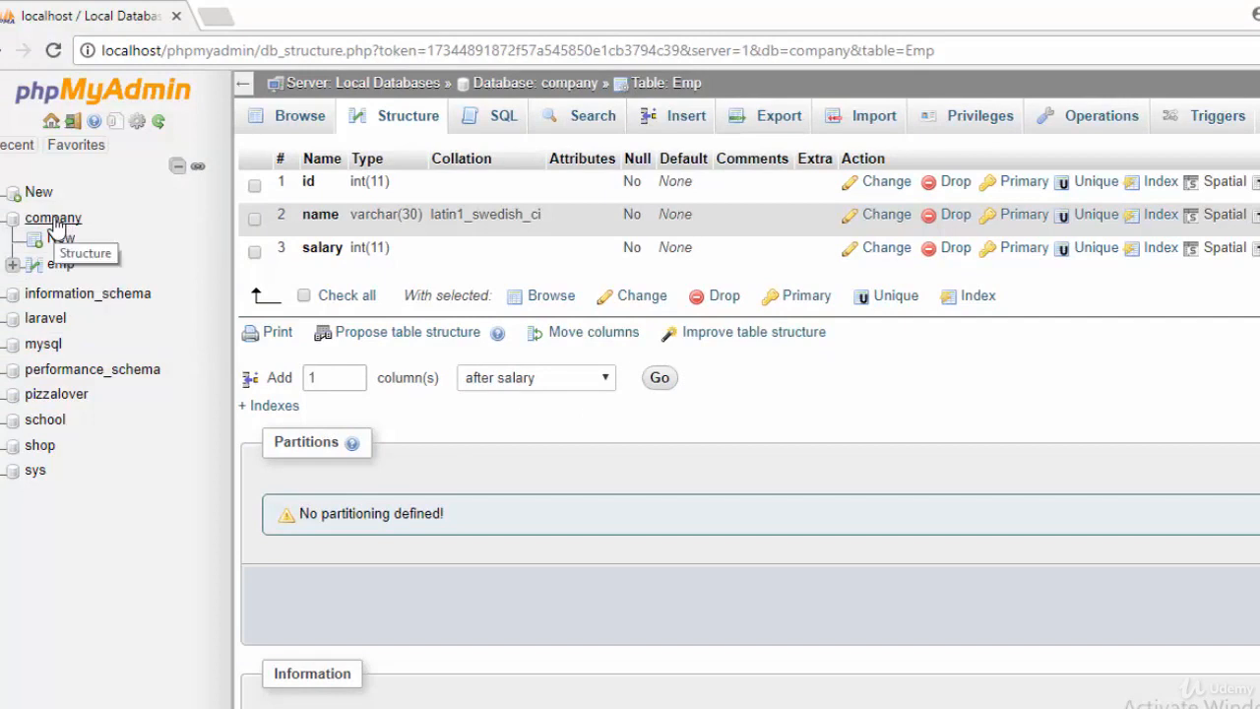
{"action": "mouse_move", "coordinate": [134, 652]}
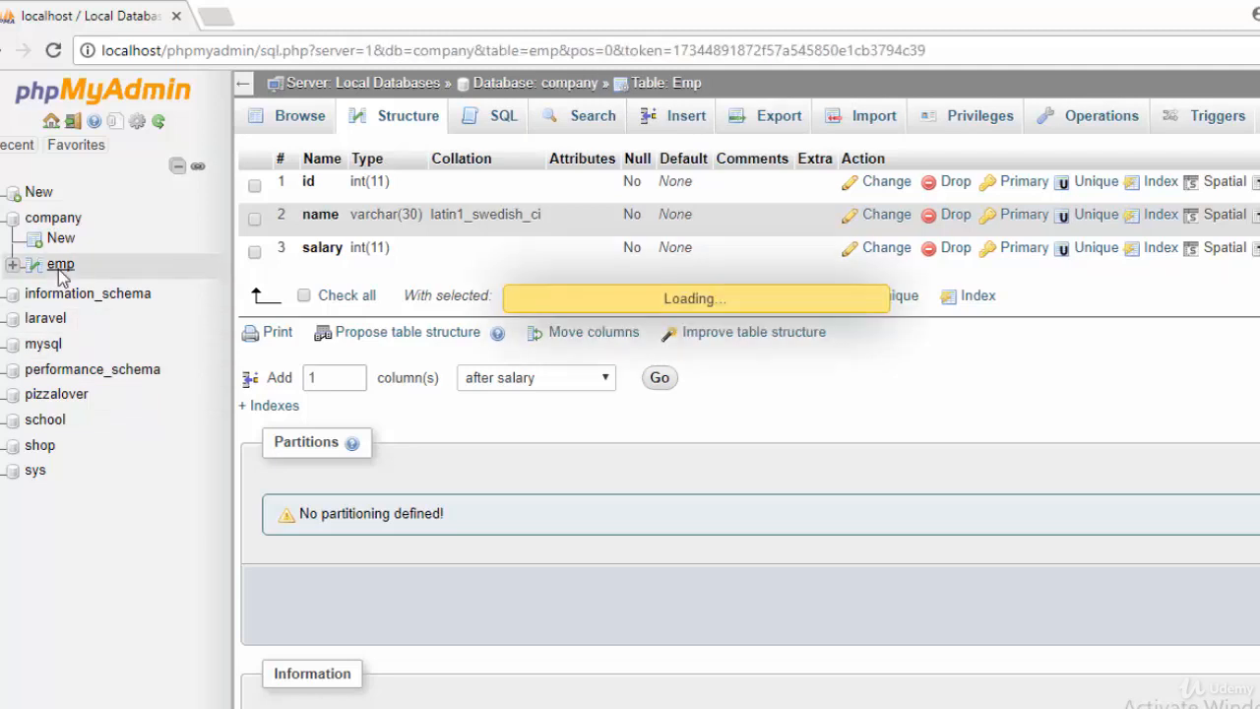
{"action": "left_click", "coordinate": [300, 115]}
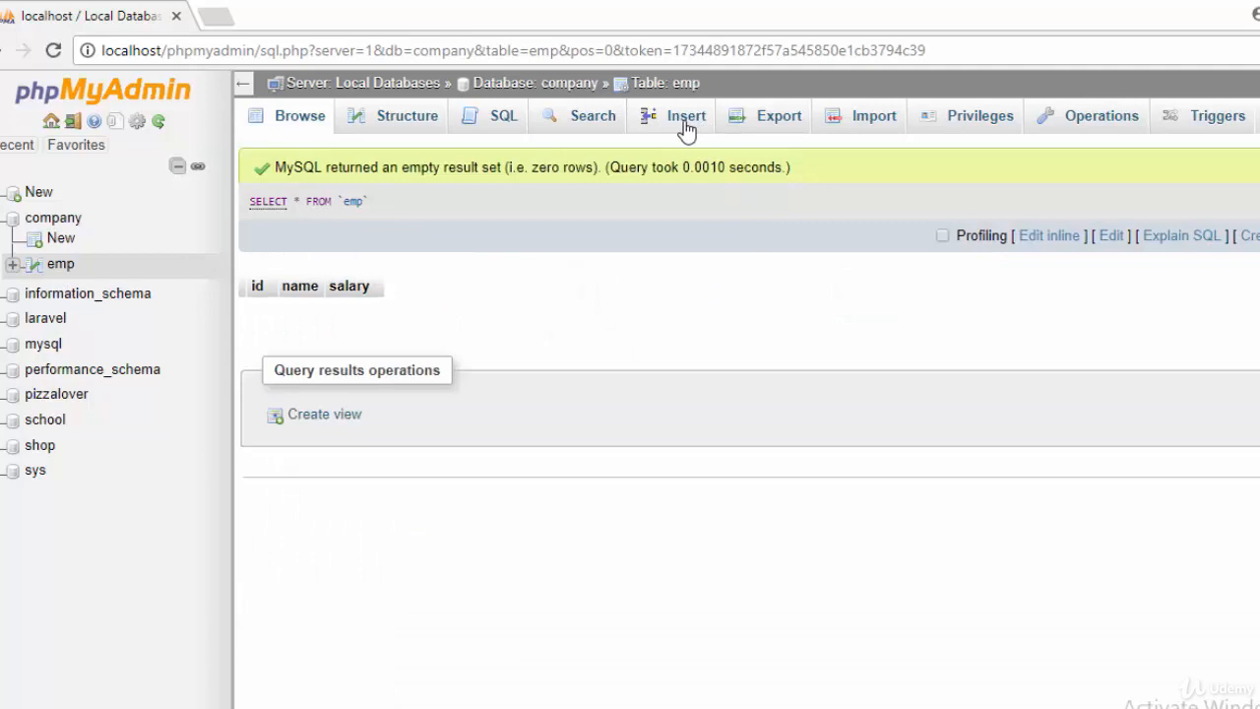
Step: Insert the first employee row: id 1001, name Hussein, salary 3000
{"action": "left_click", "coordinate": [686, 115]}
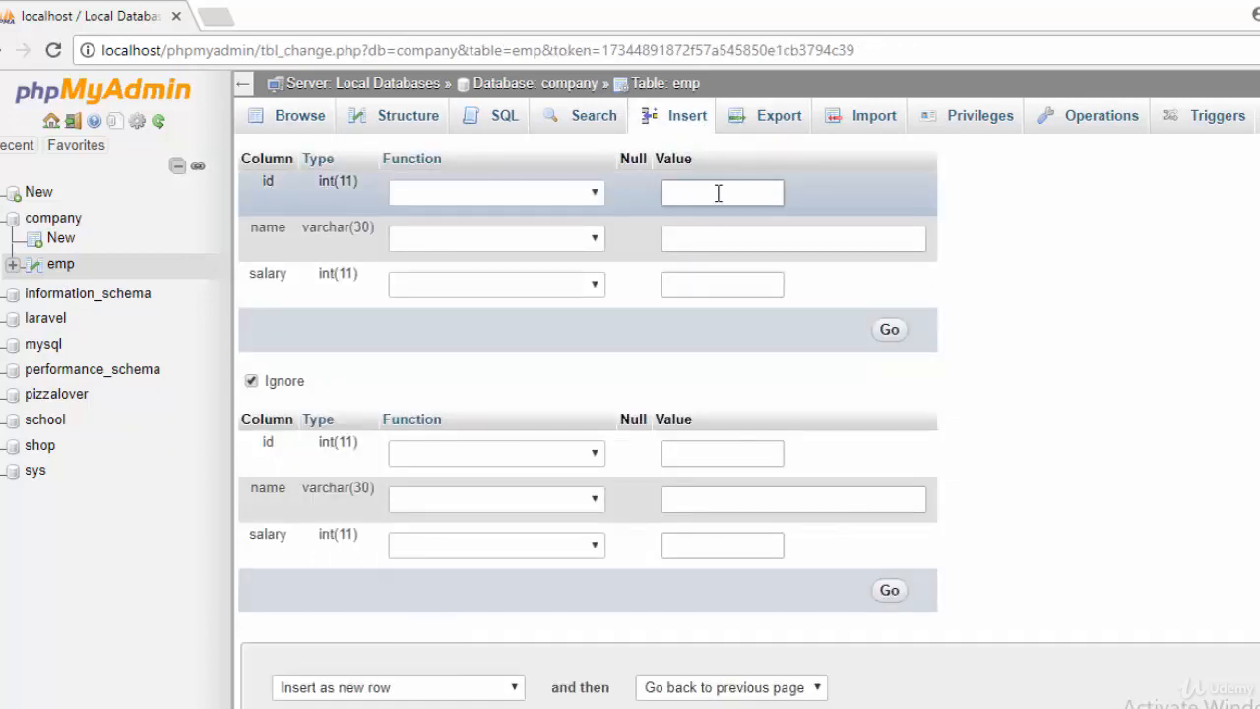
{"action": "type", "text": "1001"}
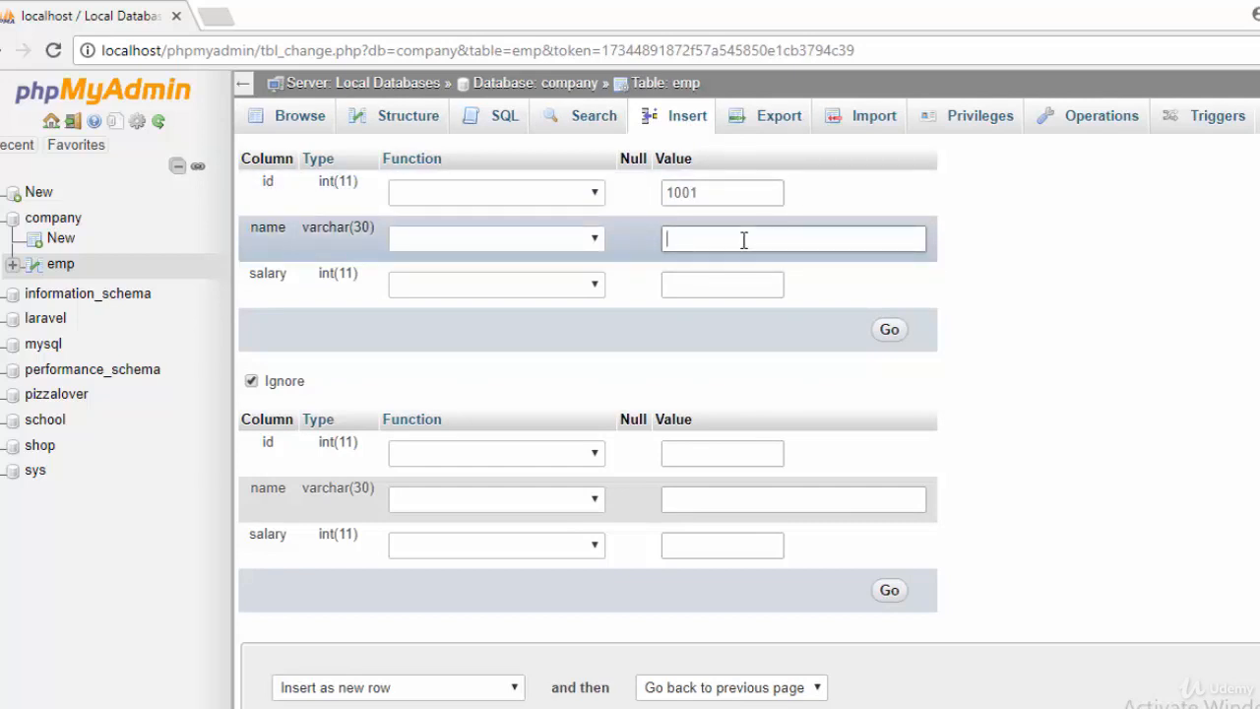
{"action": "type", "text": "Hussein"}
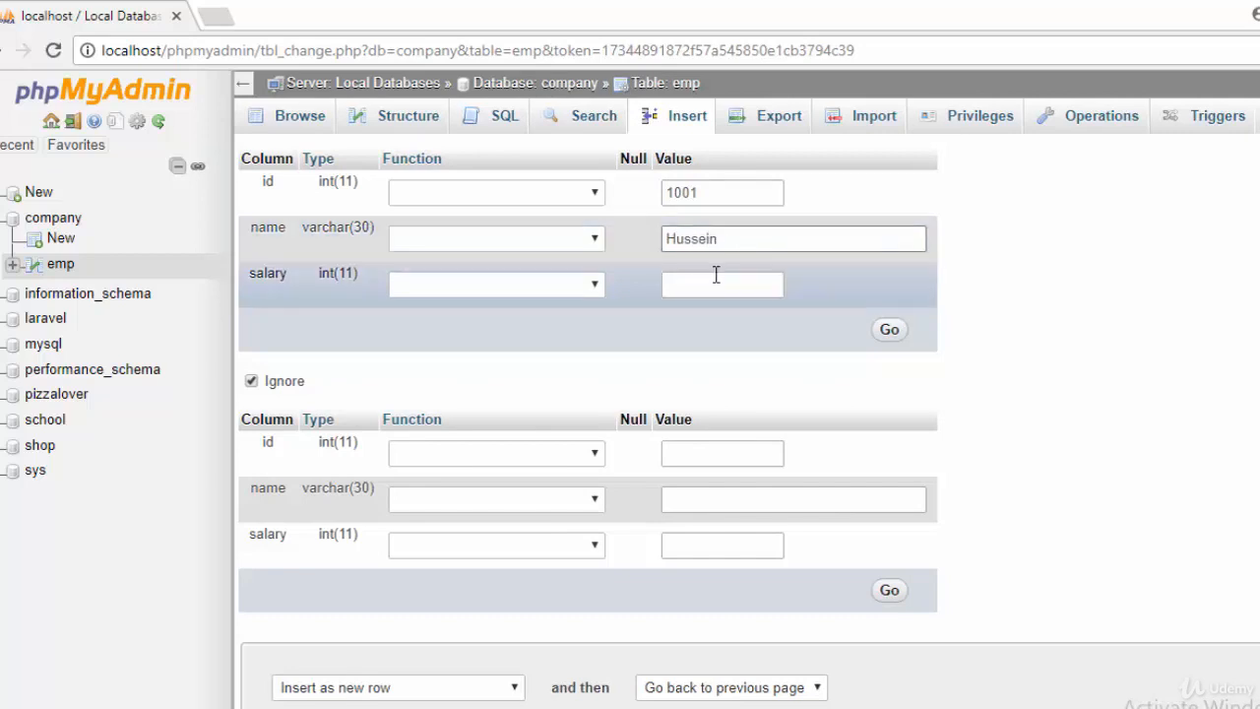
{"action": "left_click", "coordinate": [721, 284]}
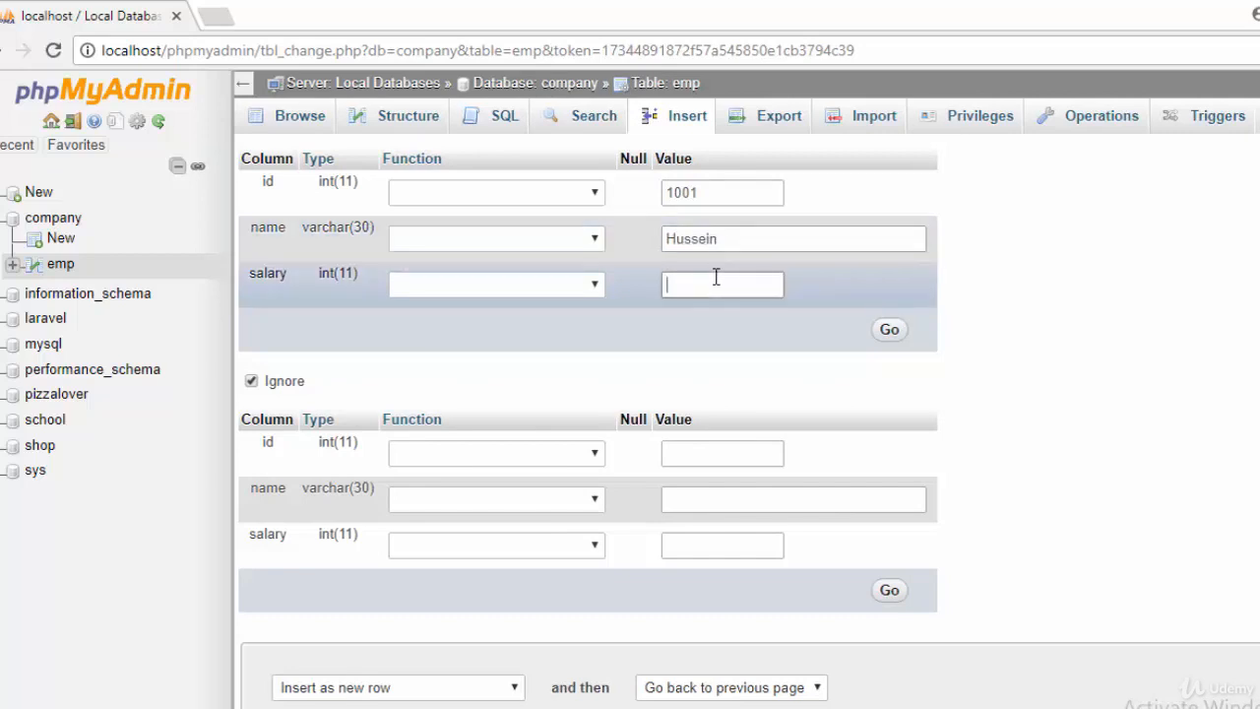
{"action": "type", "text": "30"}
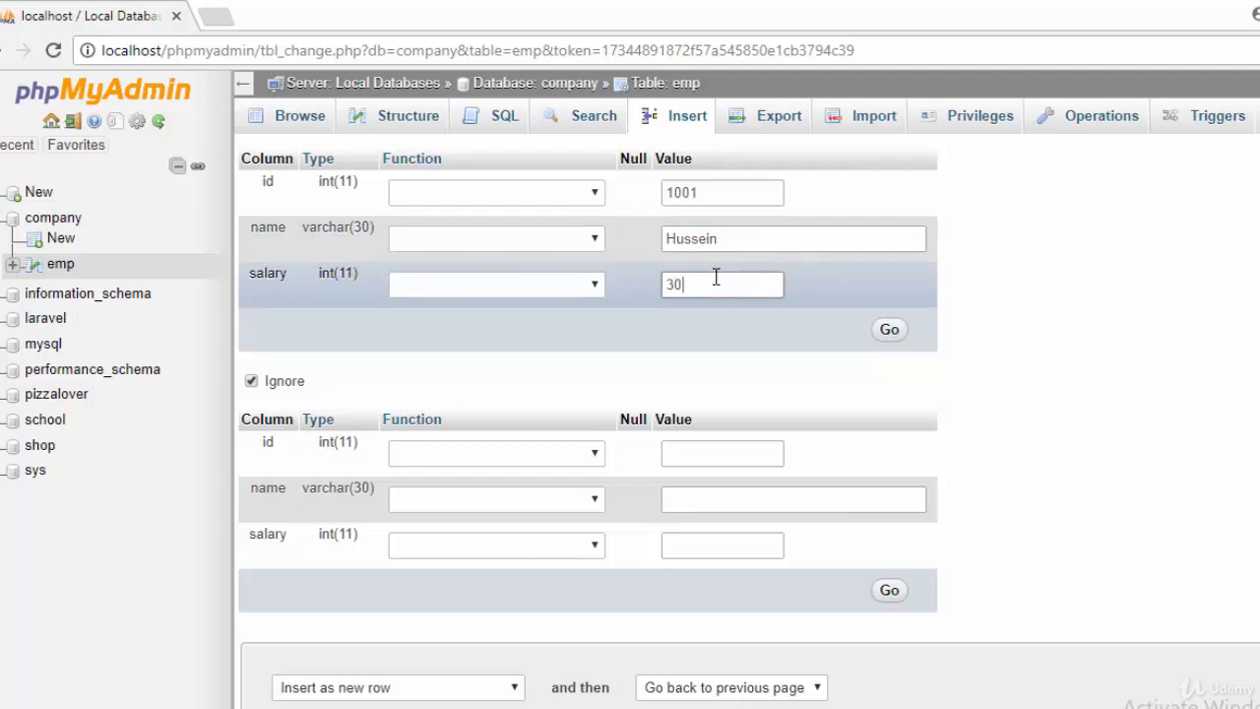
{"action": "type", "text": "00"}
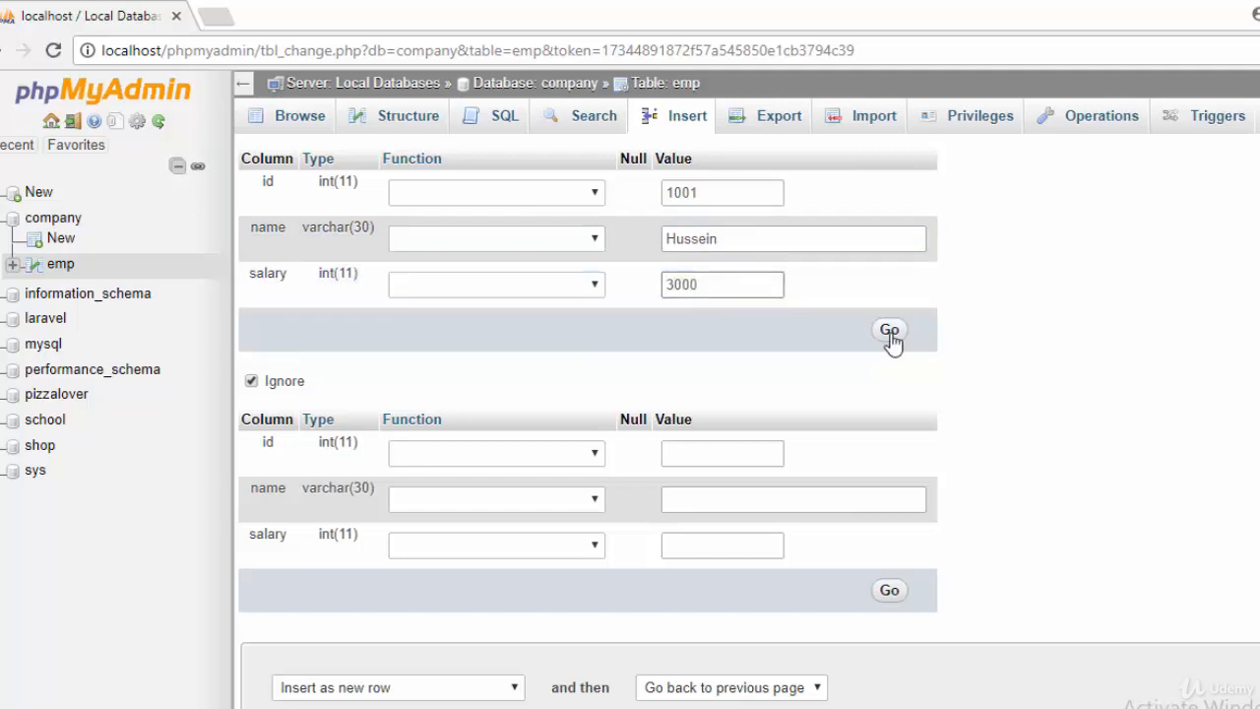
{"action": "left_click", "coordinate": [891, 329]}
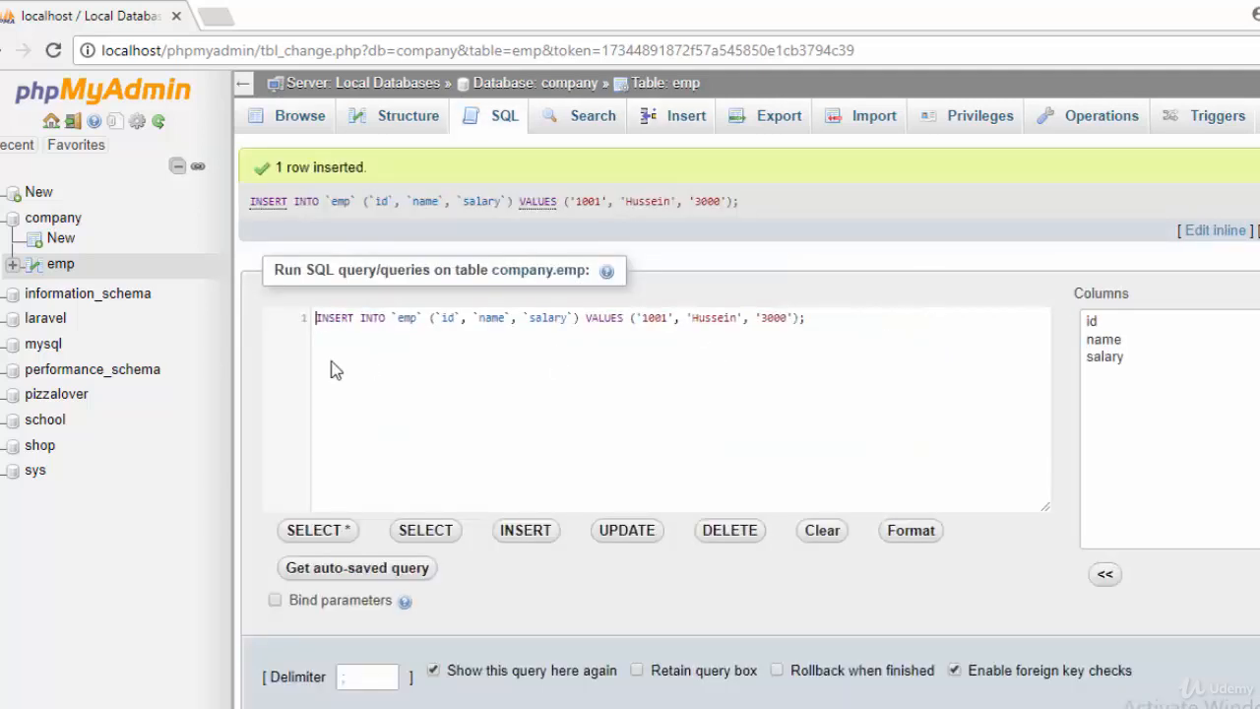
{"action": "mouse_move", "coordinate": [650, 312]}
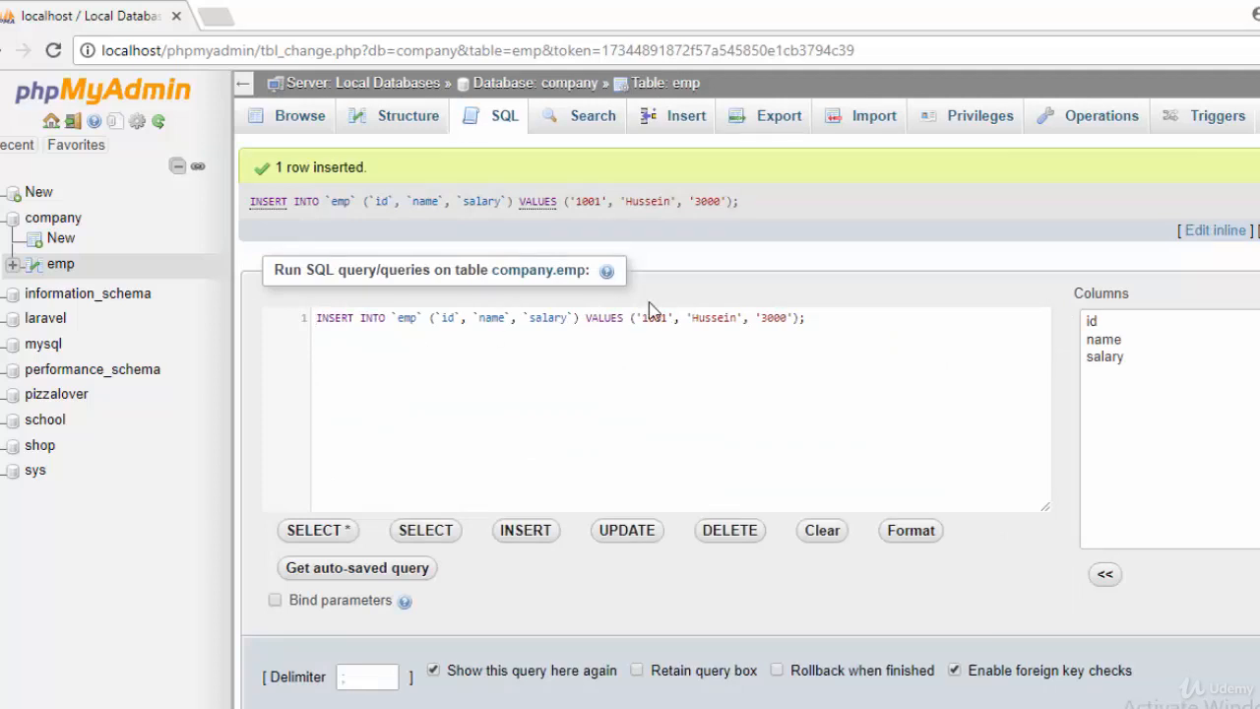
Step: Insert the second employee row: id 1002, name Omer, salary 2500
{"action": "left_click", "coordinate": [685, 114]}
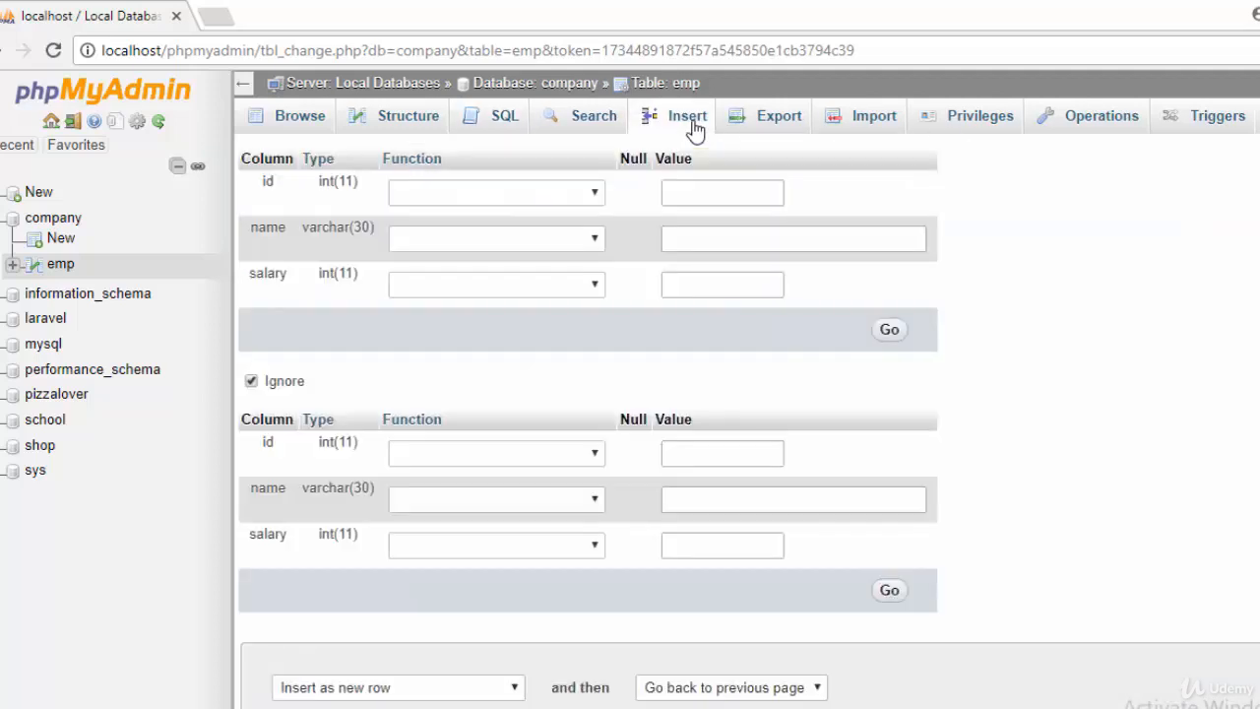
{"action": "type", "text": "1002"}
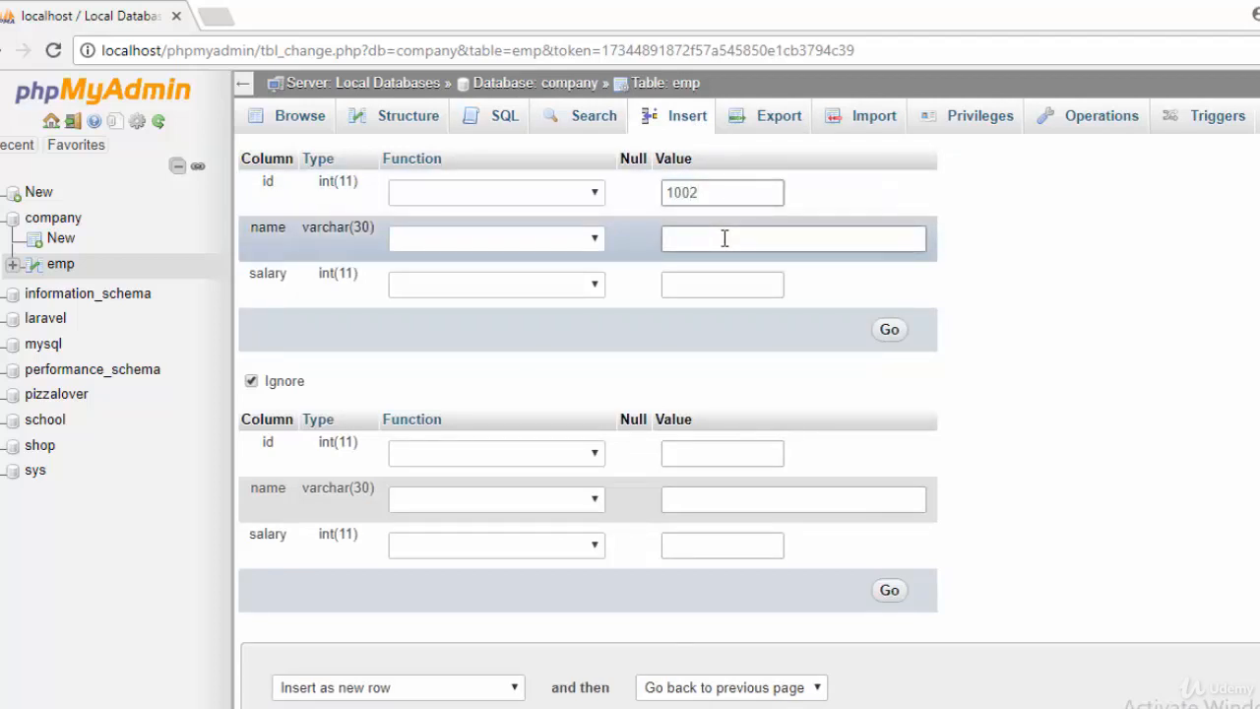
{"action": "type", "text": "Omer"}
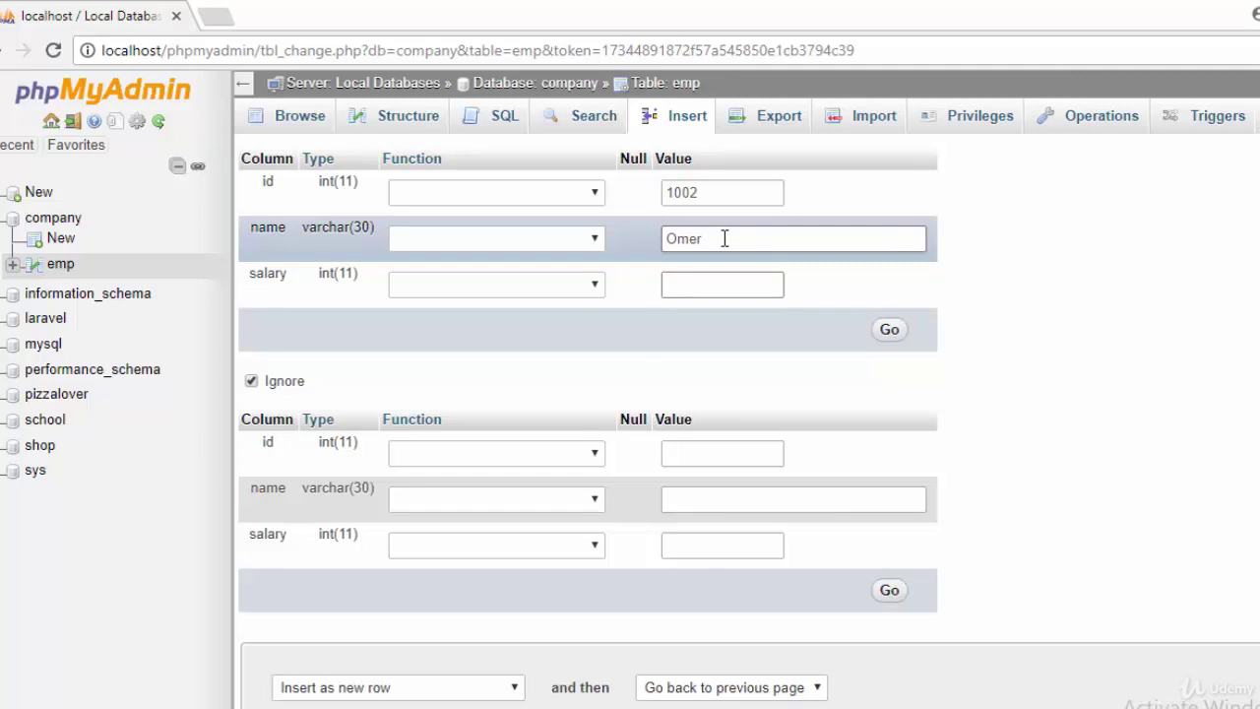
{"action": "type", "text": "2500"}
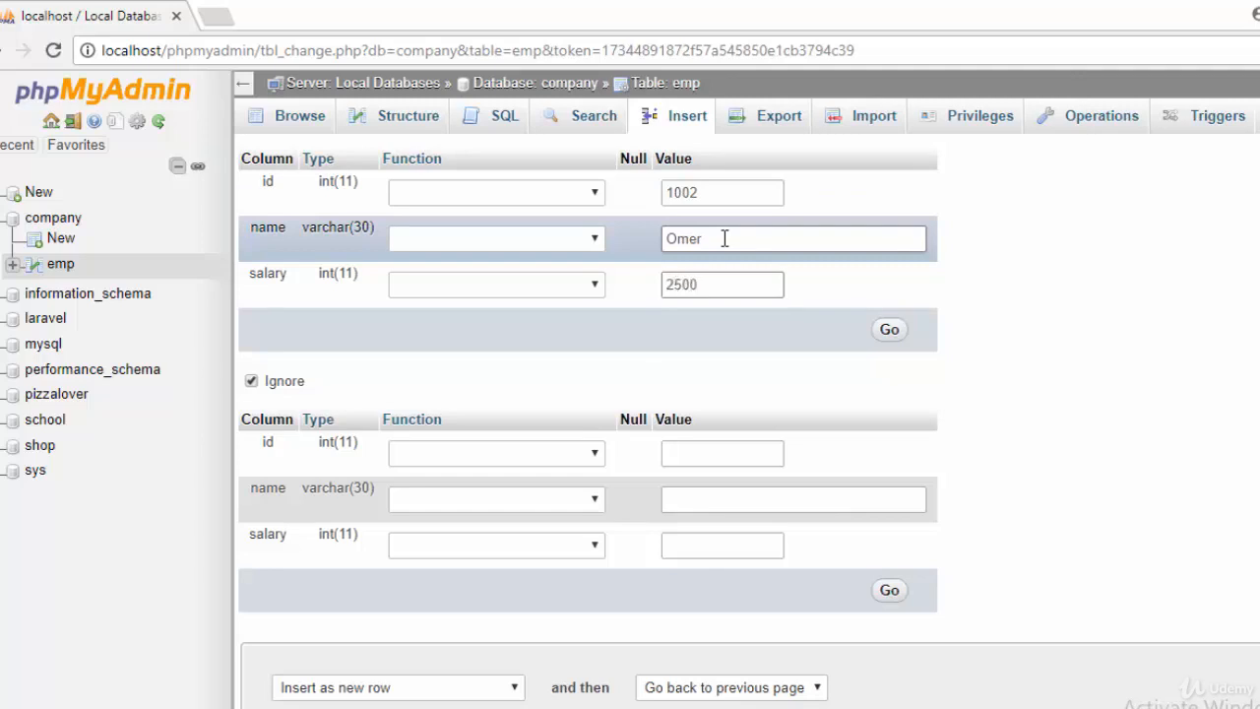
{"action": "left_click", "coordinate": [889, 329]}
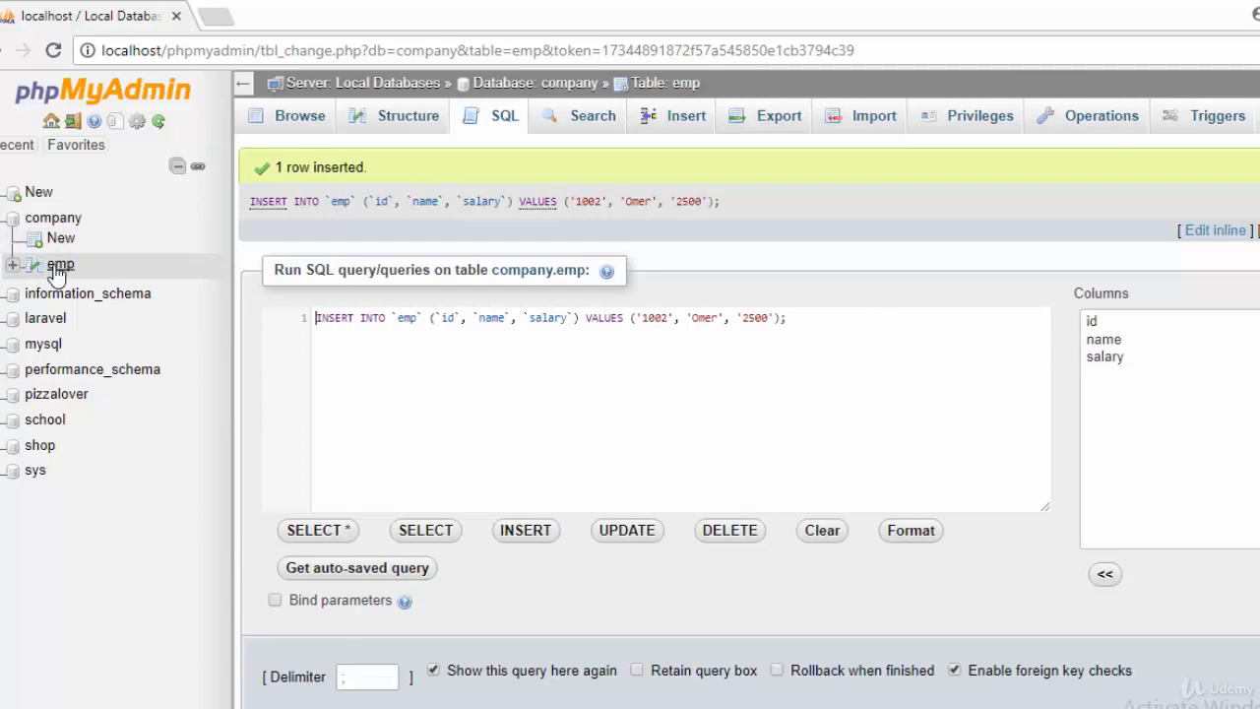
Step: Browse the emp table showing rows 1001 Hussein 3000 and 1002 Omer 2500
{"action": "left_click", "coordinate": [299, 114]}
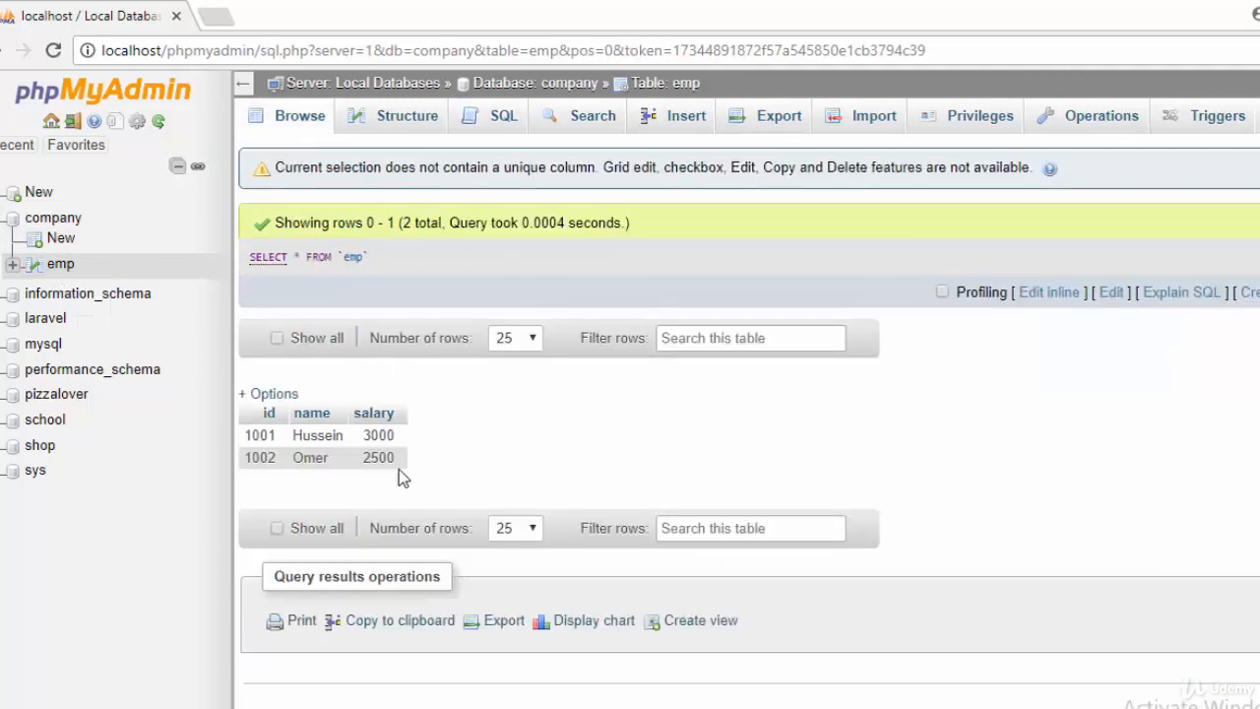
{"action": "mouse_move", "coordinate": [319, 483]}
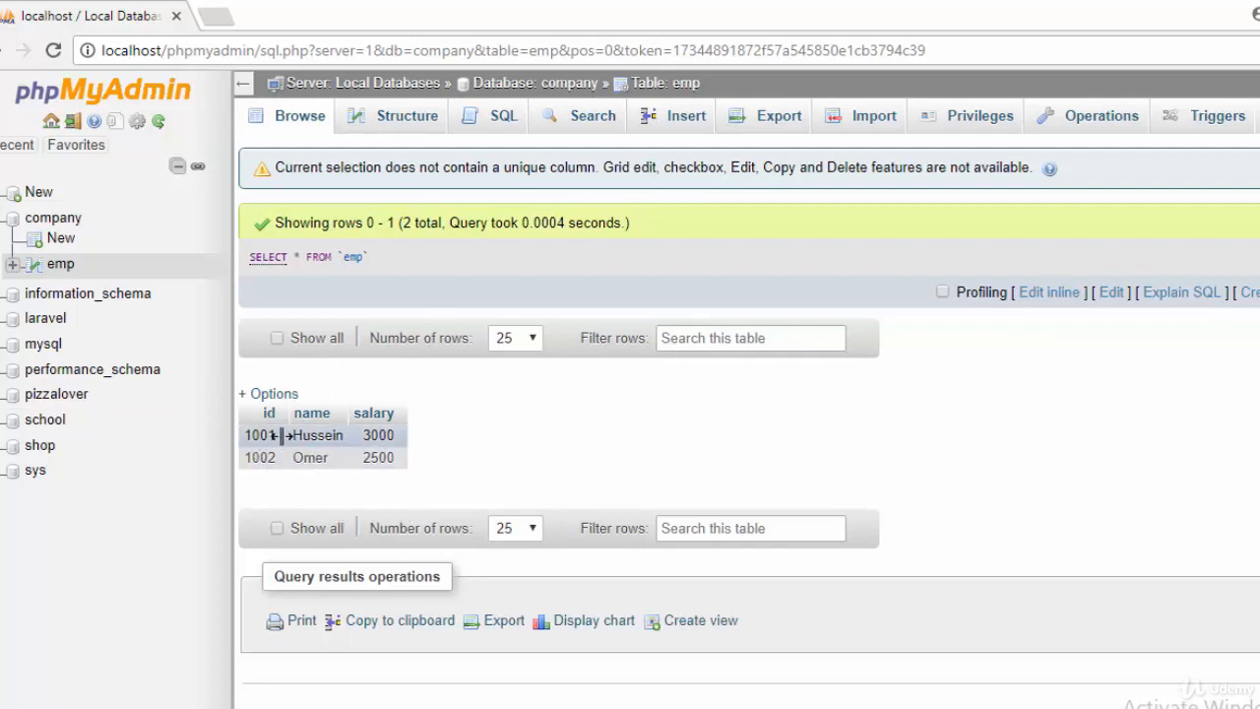
{"action": "mouse_move", "coordinate": [476, 463]}
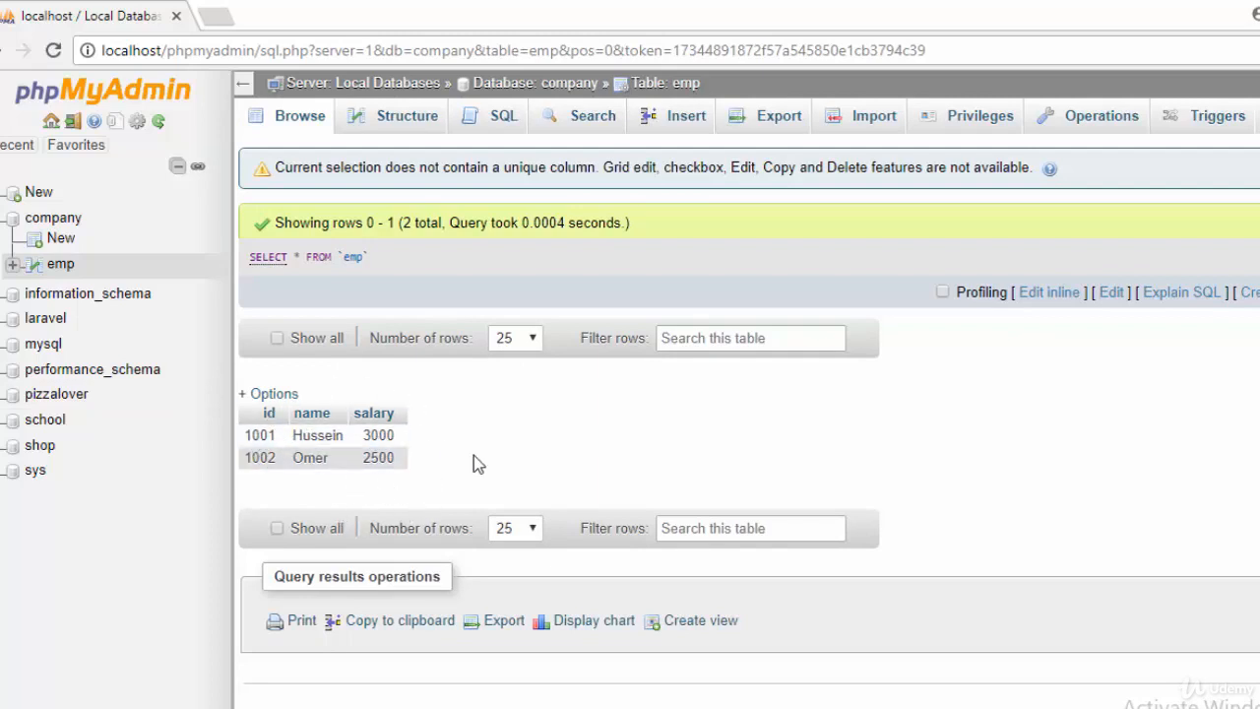